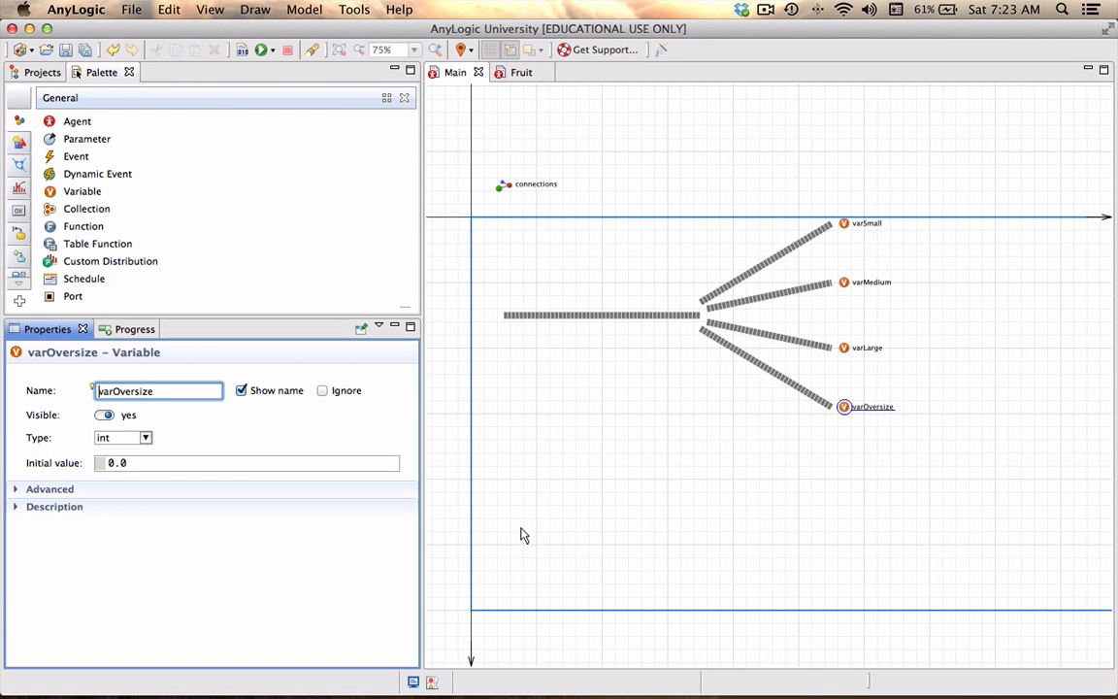
mouse_move(594, 524)
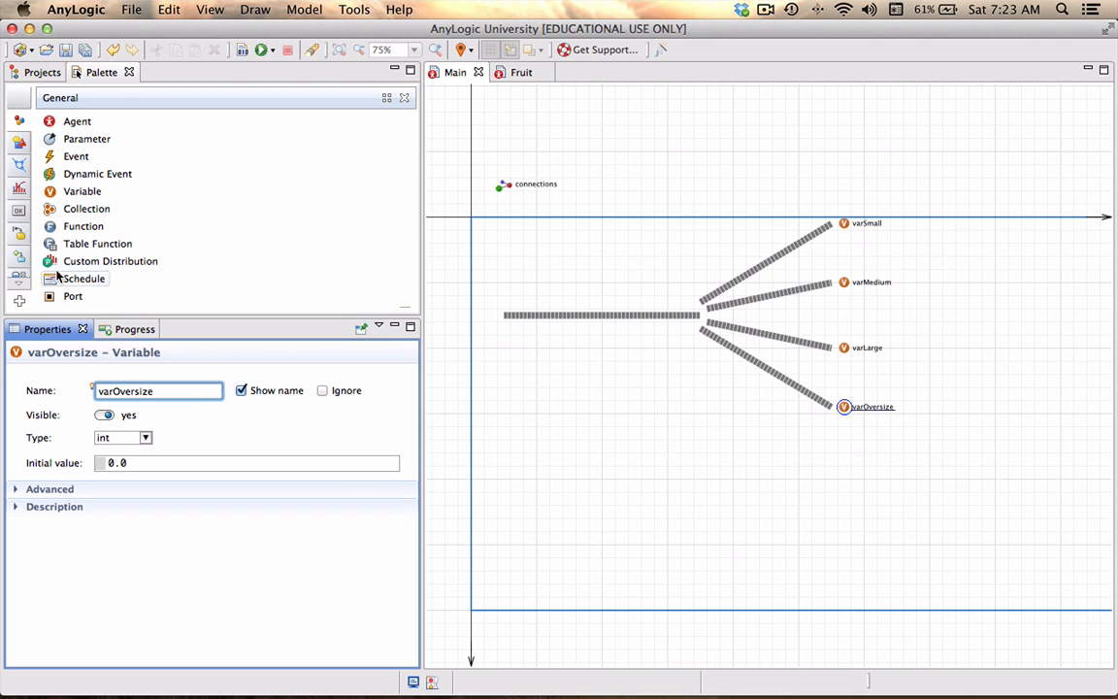
Place a Source from the Process Modeling Library on Main with arrival rate 0.25
left_click(94, 97)
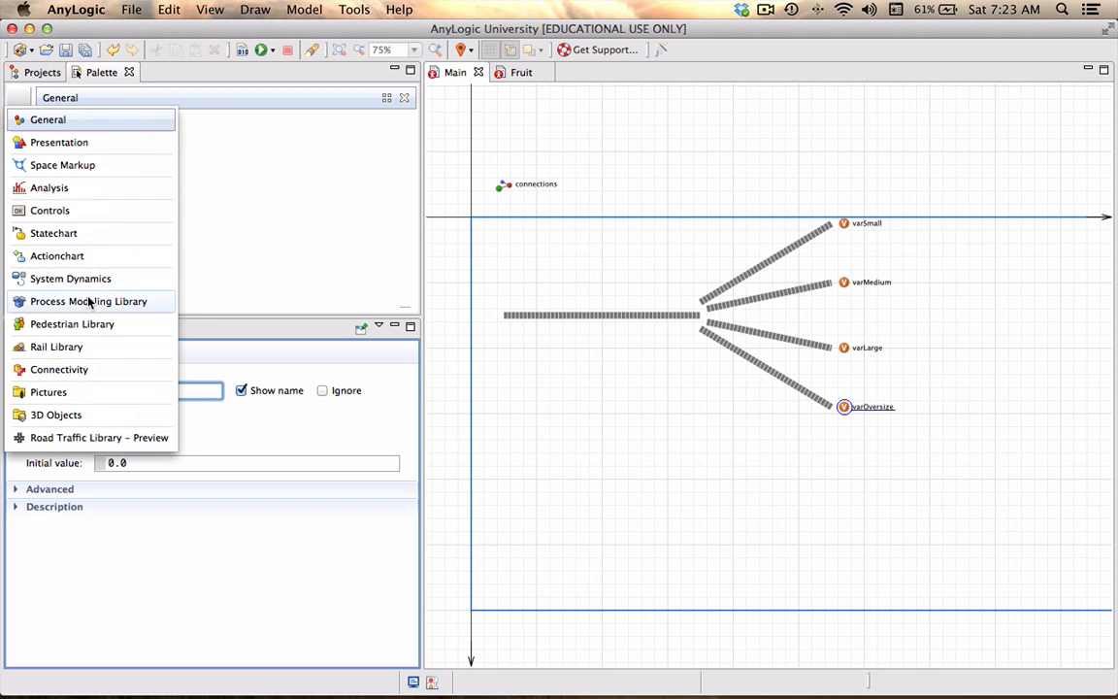
left_click(89, 301)
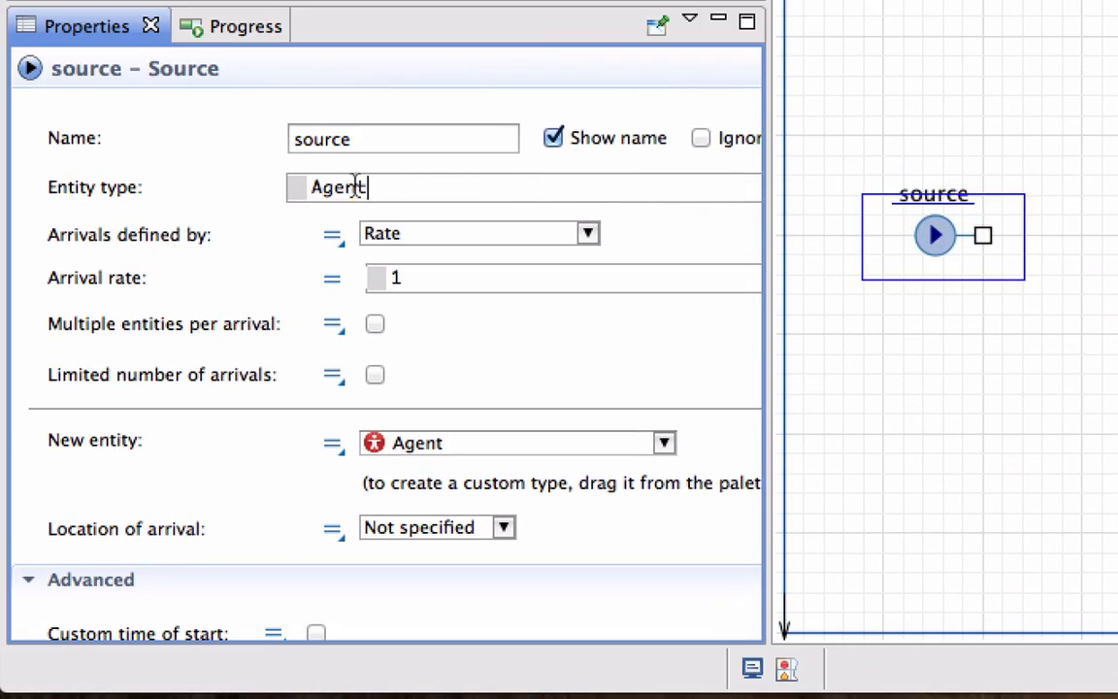
double_click(338, 187)
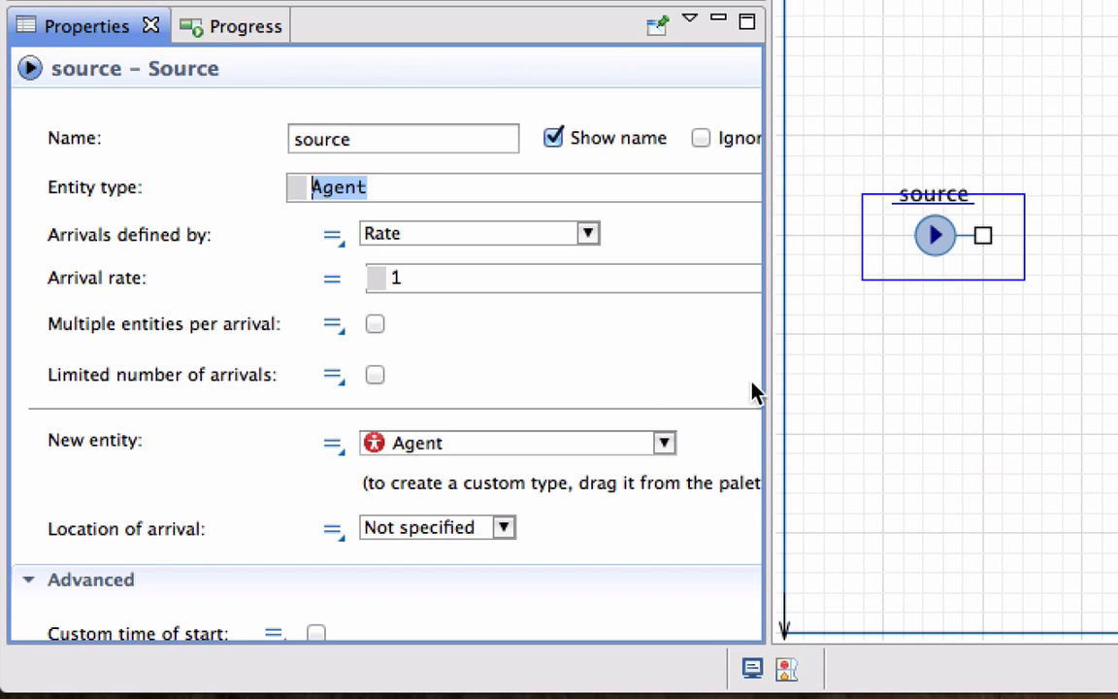
scroll("down", 3)
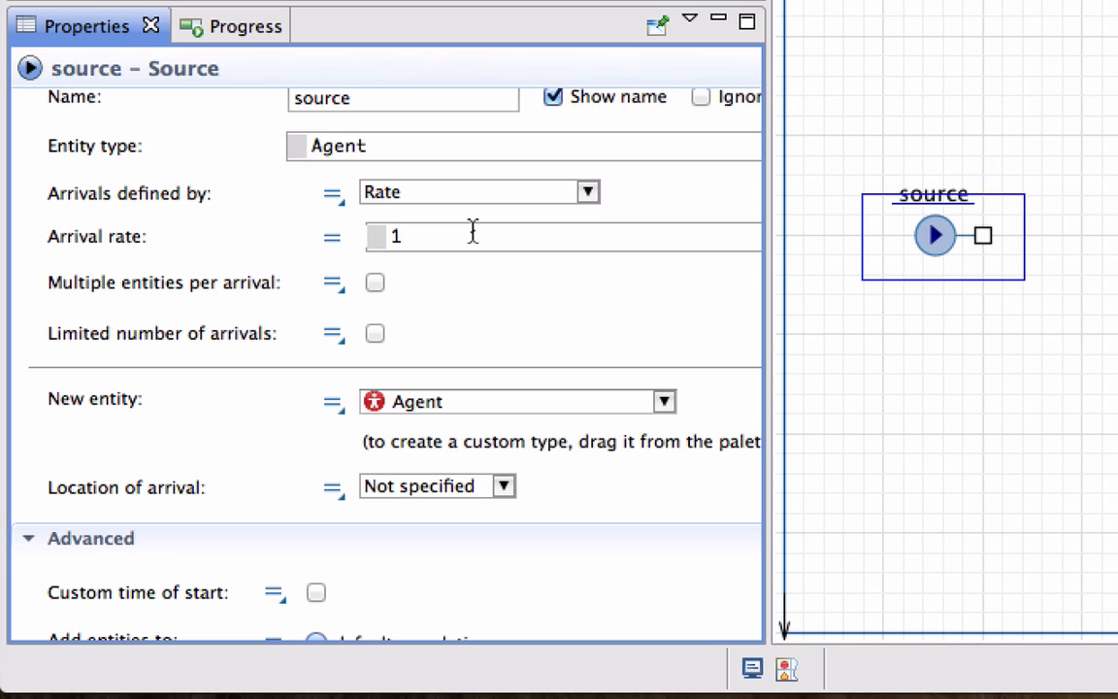
type("0.25")
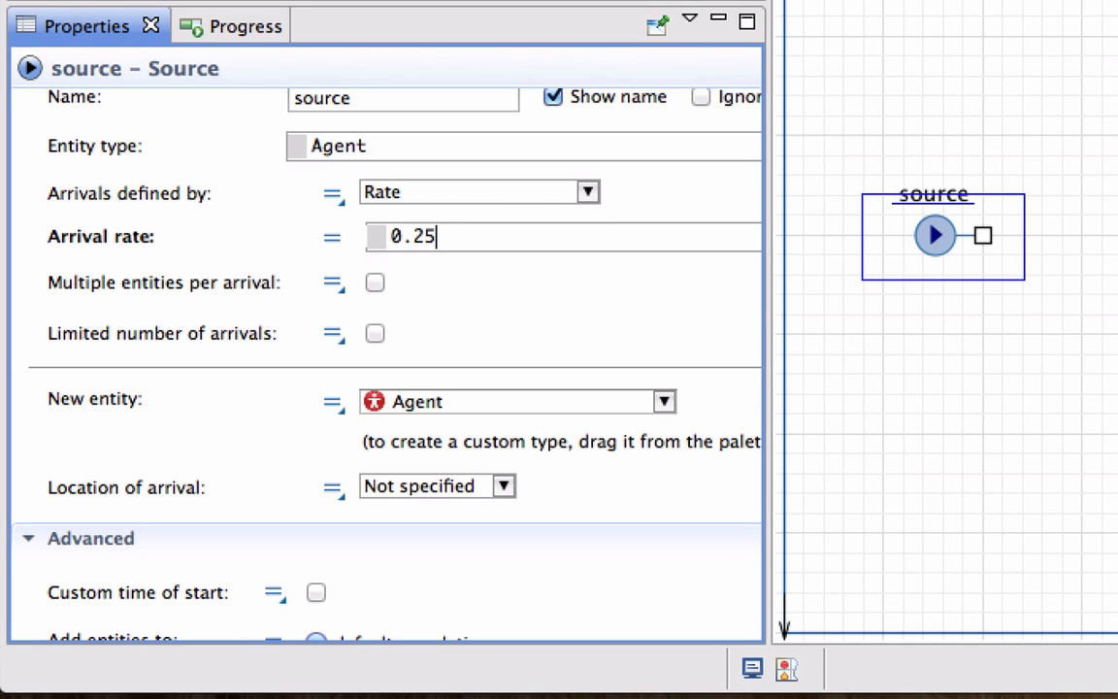
scroll("down", 3)
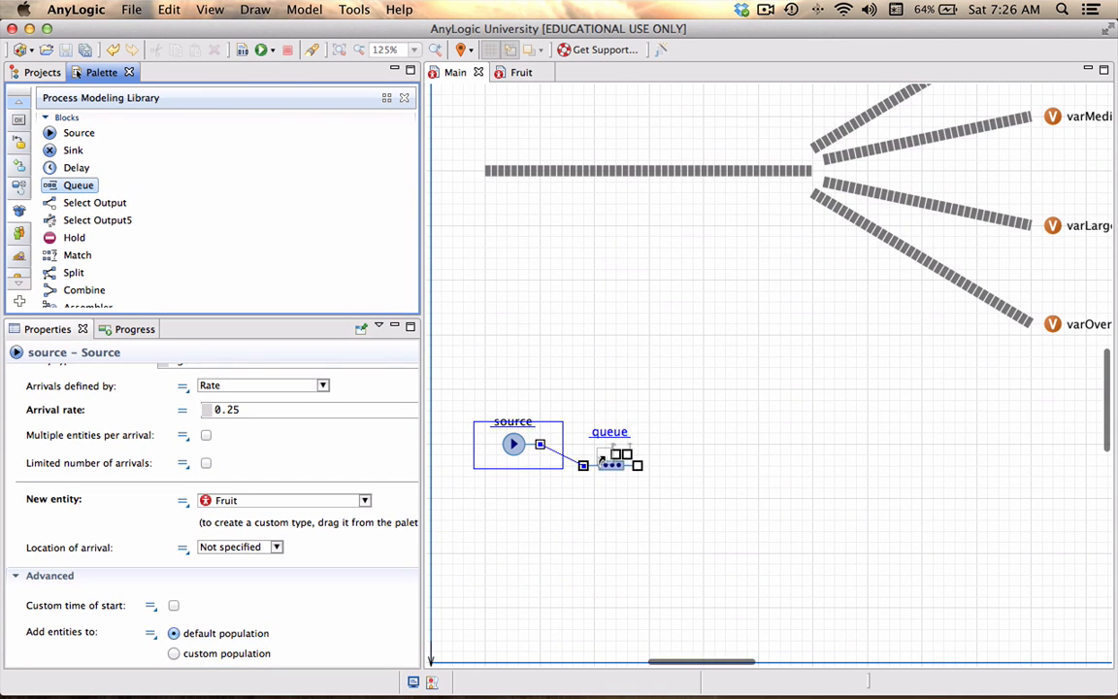
Add a Queue after the source holding Fruit entities with capacity 1000
left_click_drag(617, 462, 598, 443)
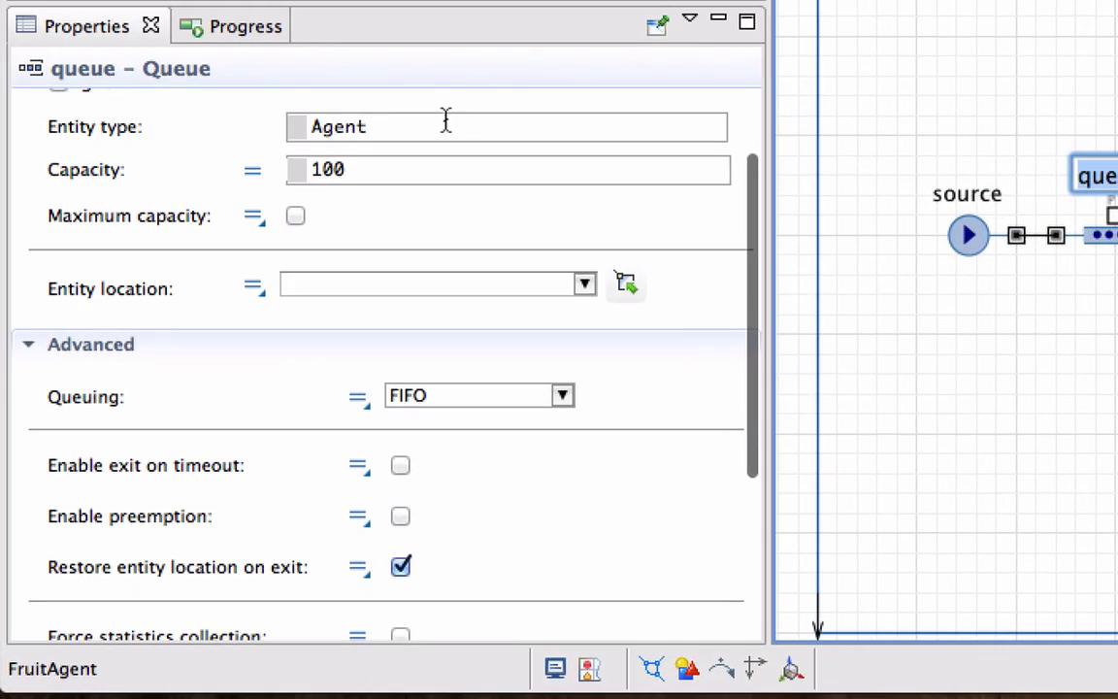
type("Fr")
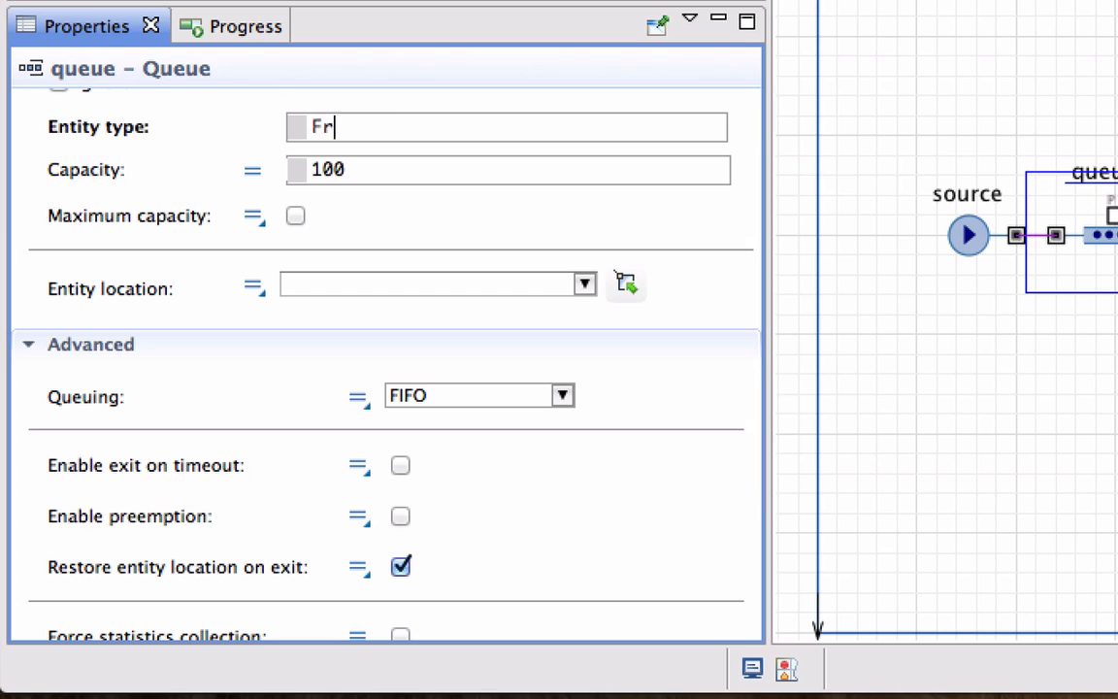
type("uit")
left_click(509, 169)
type("0")
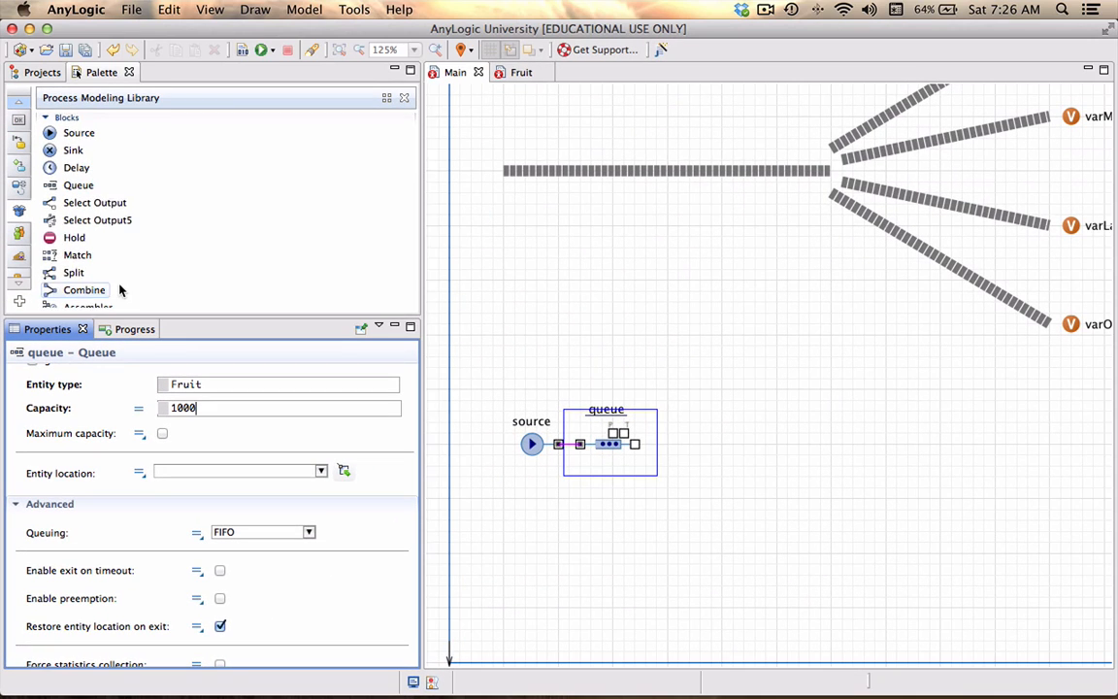
scroll("down", 3)
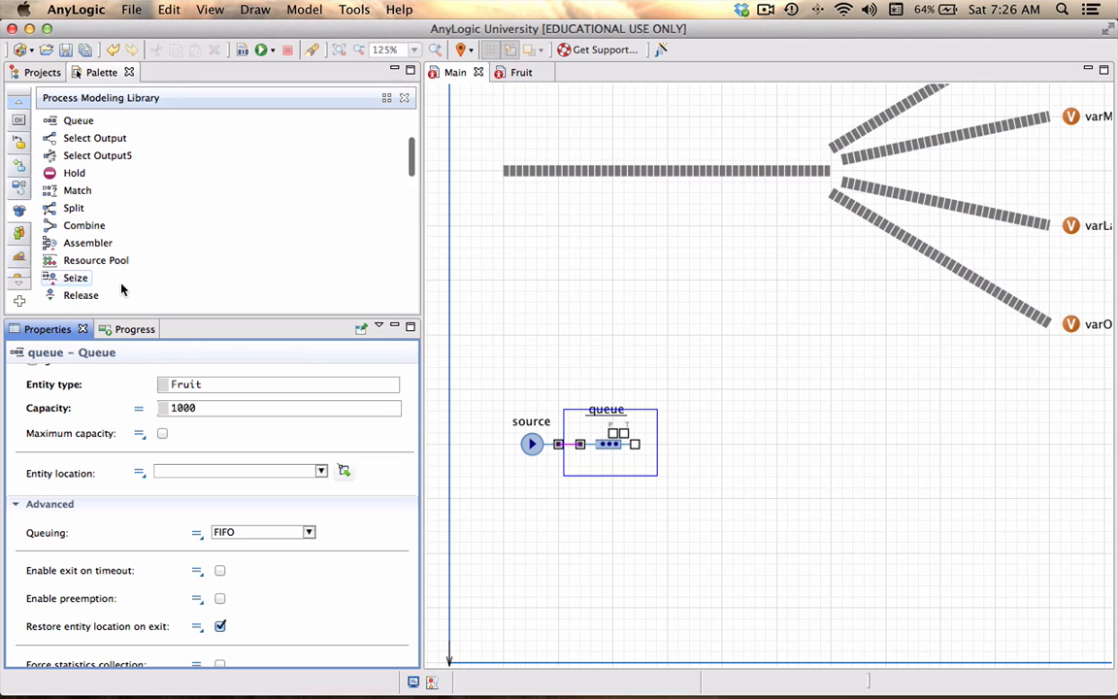
scroll("down", 3)
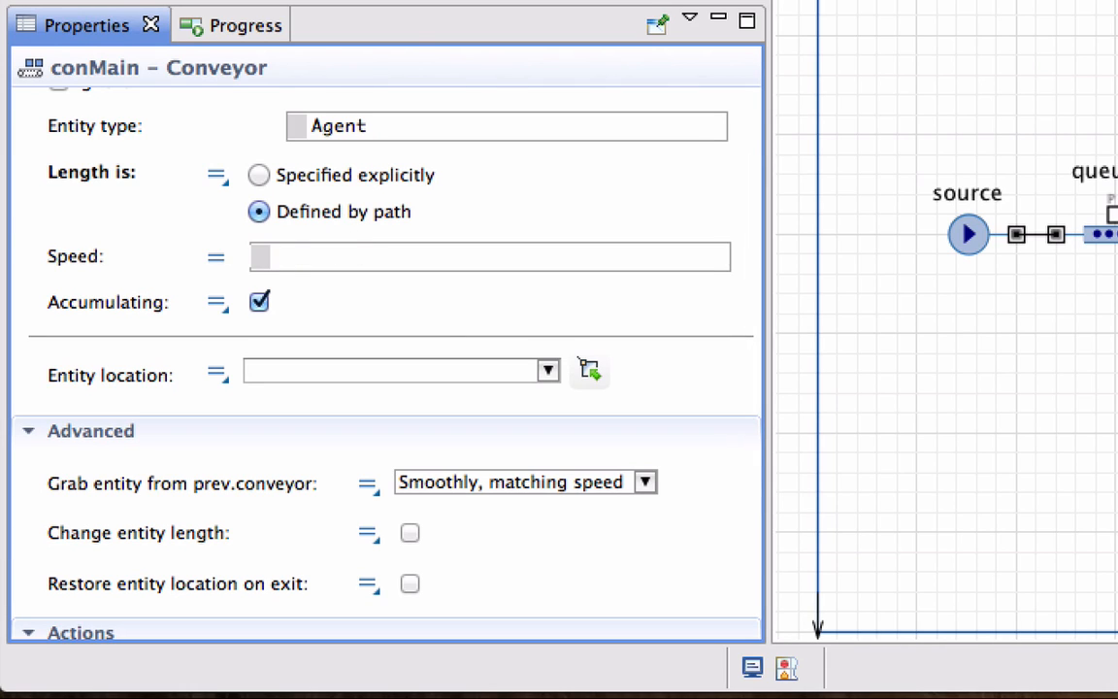
Set conMain to speed 5, entity location spaceMain and entity type Fruit
left_click(548, 369)
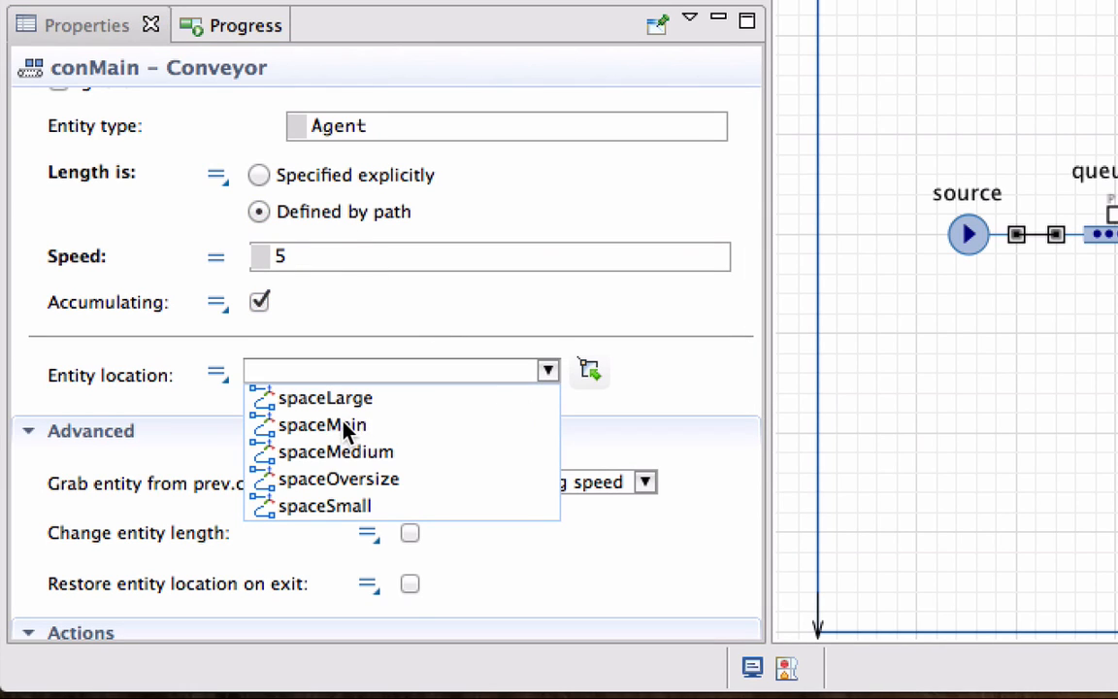
left_click(322, 424)
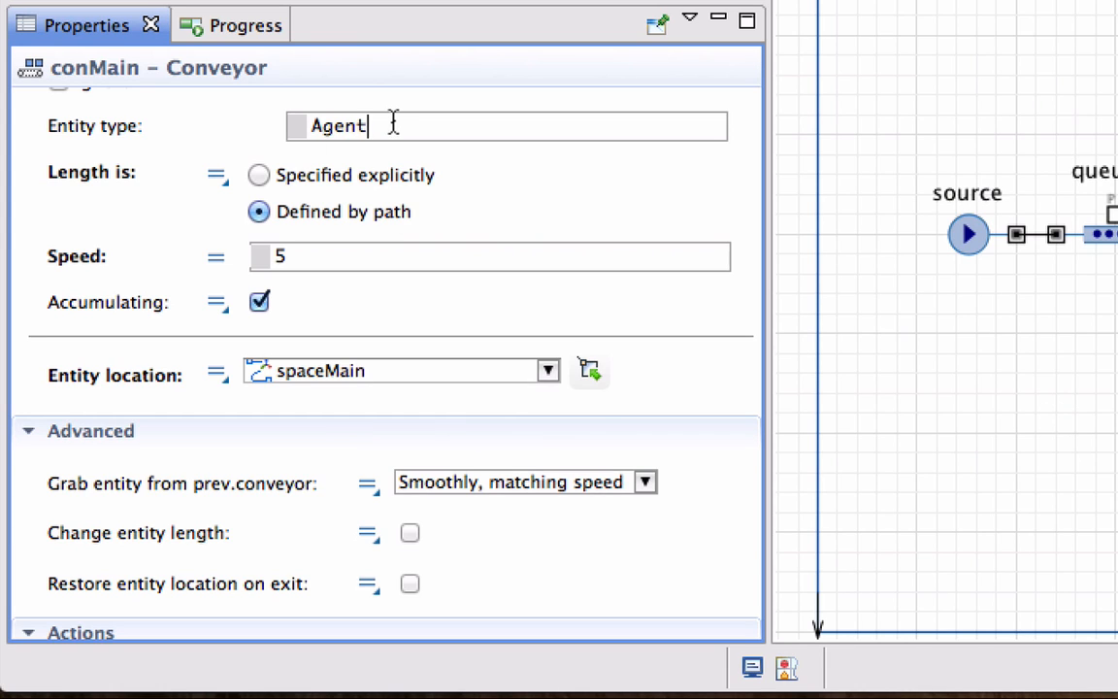
type("Fruit")
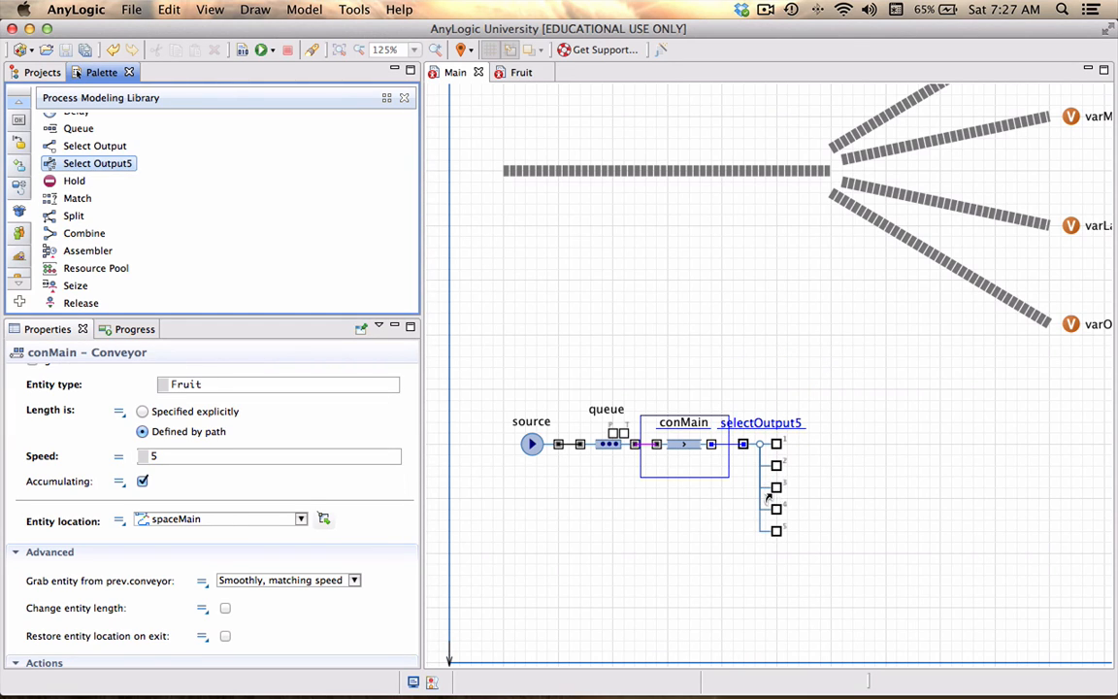
Name the five-exit select-output block sortSize and set its entity type to Fruit
left_click(761, 423)
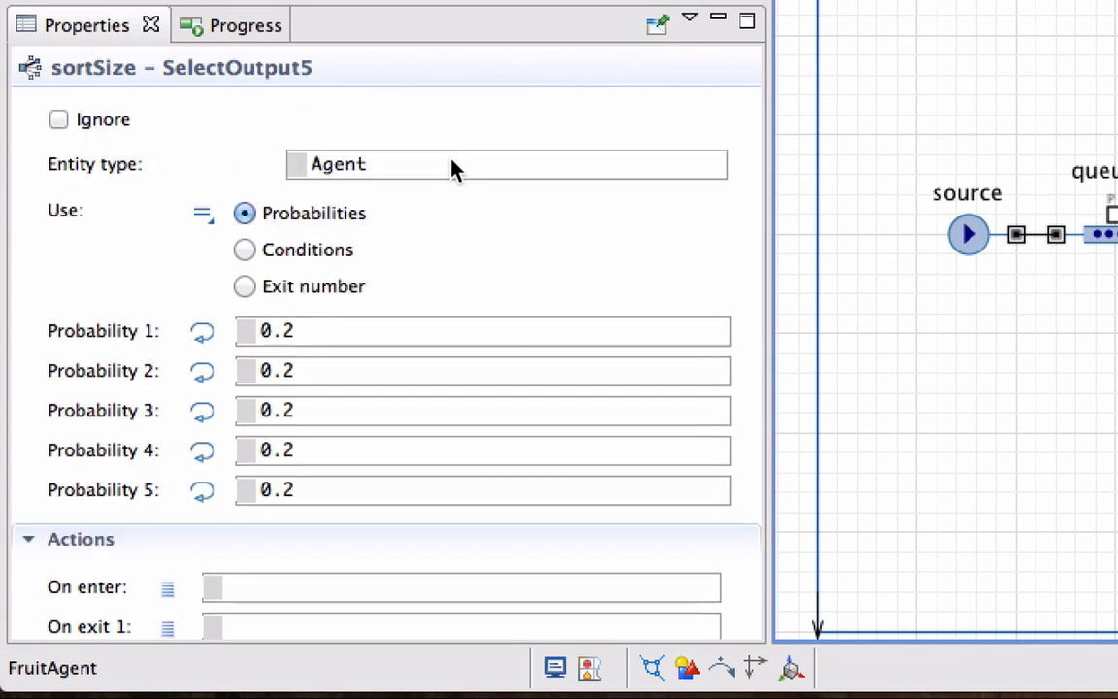
double_click(338, 163)
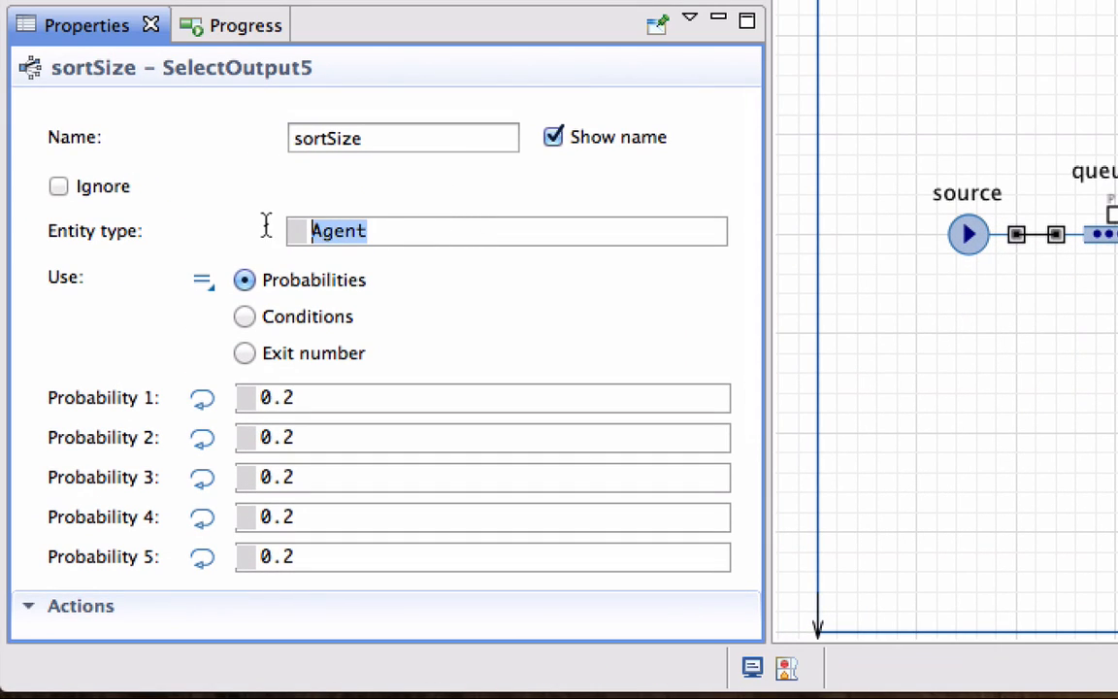
type("Fruit")
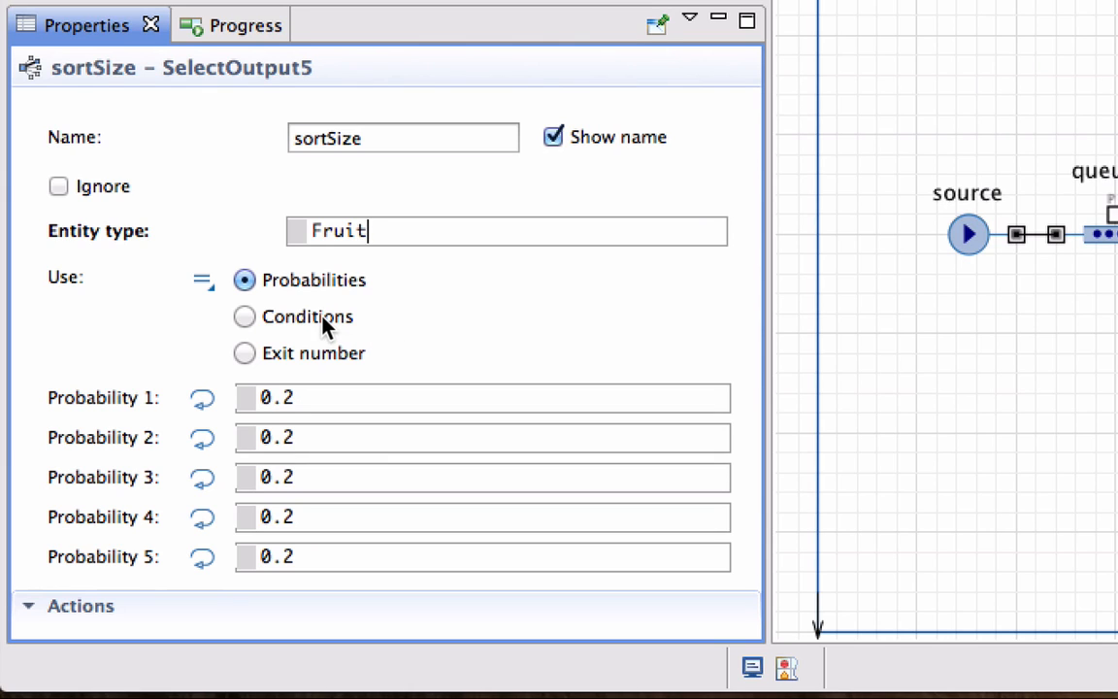
Switch sortSize to route by conditions and set condition 1 to entity.size <= 15
left_click(244, 316)
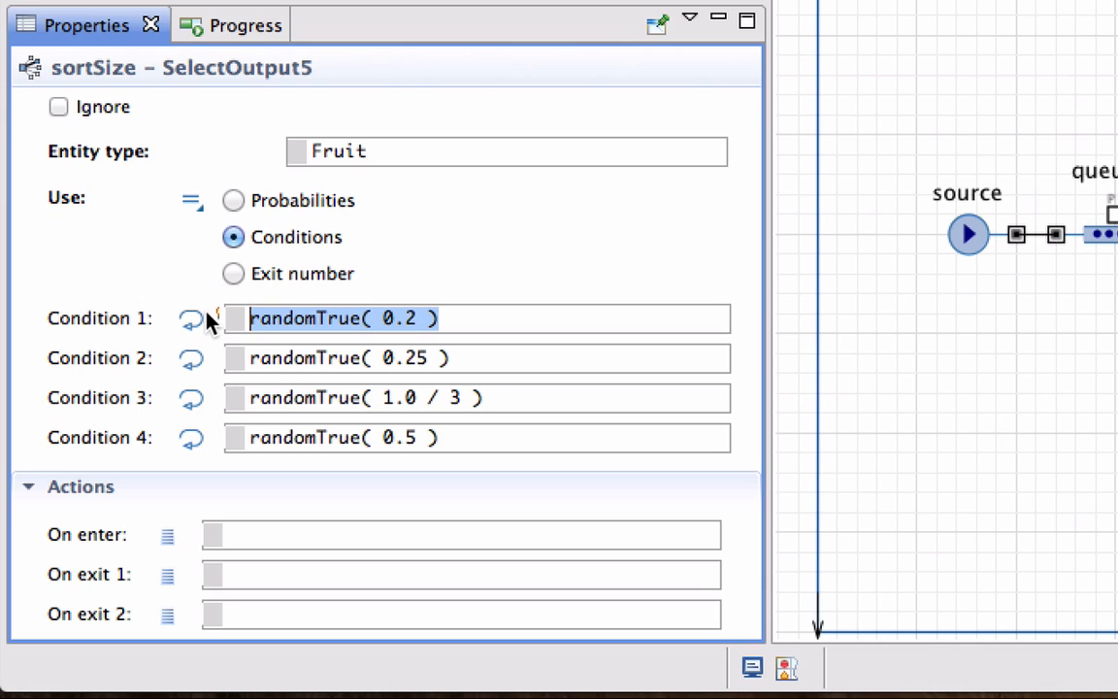
type("entity.")
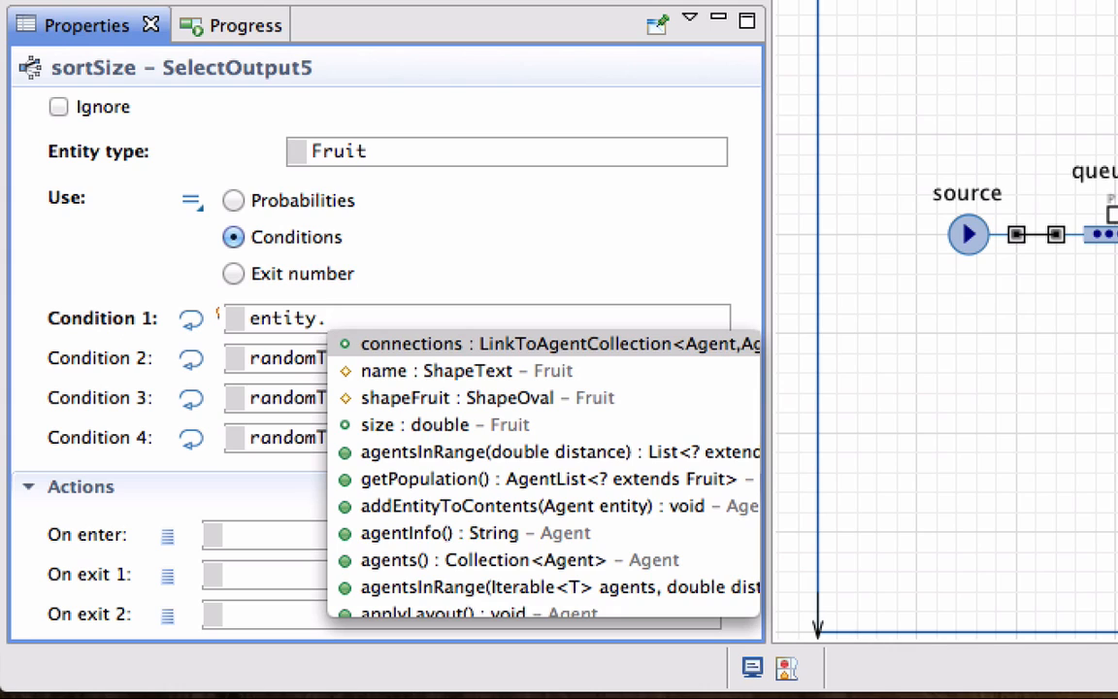
mouse_move(407, 381)
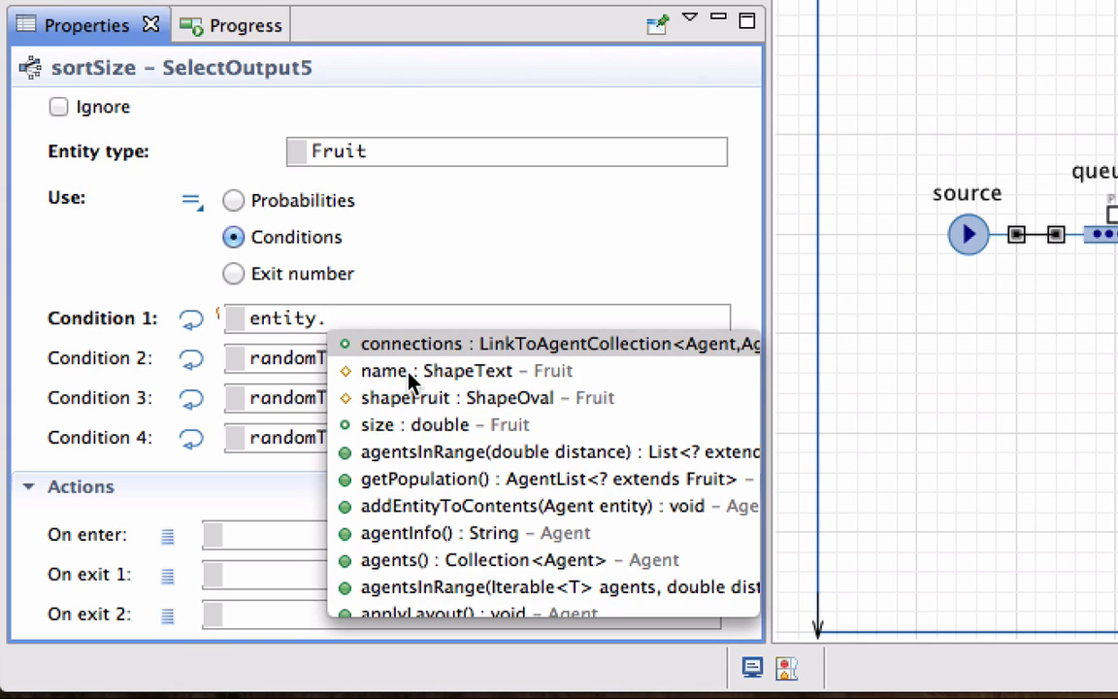
mouse_move(411, 411)
type("size")
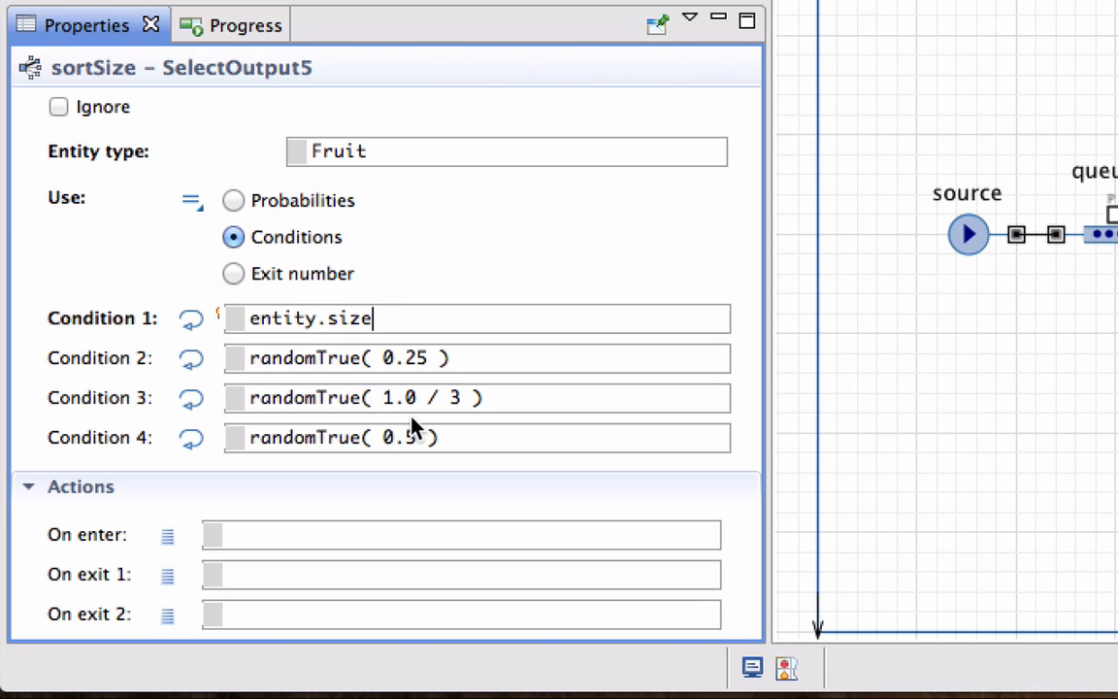
type("<=")
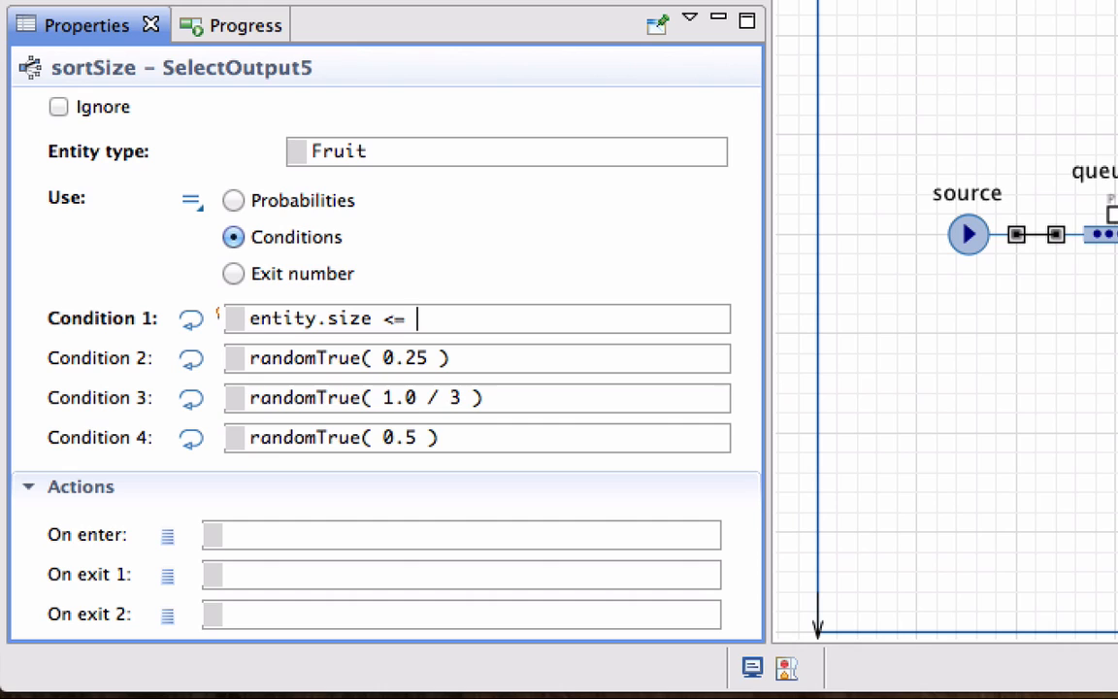
type("15")
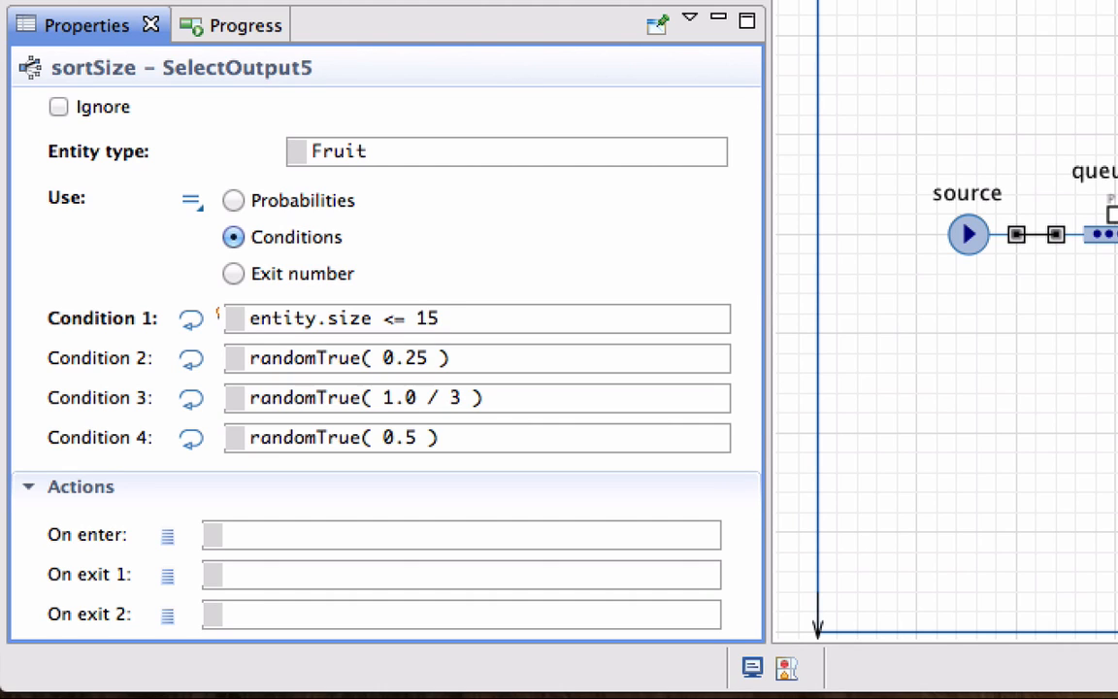
left_click(438, 318)
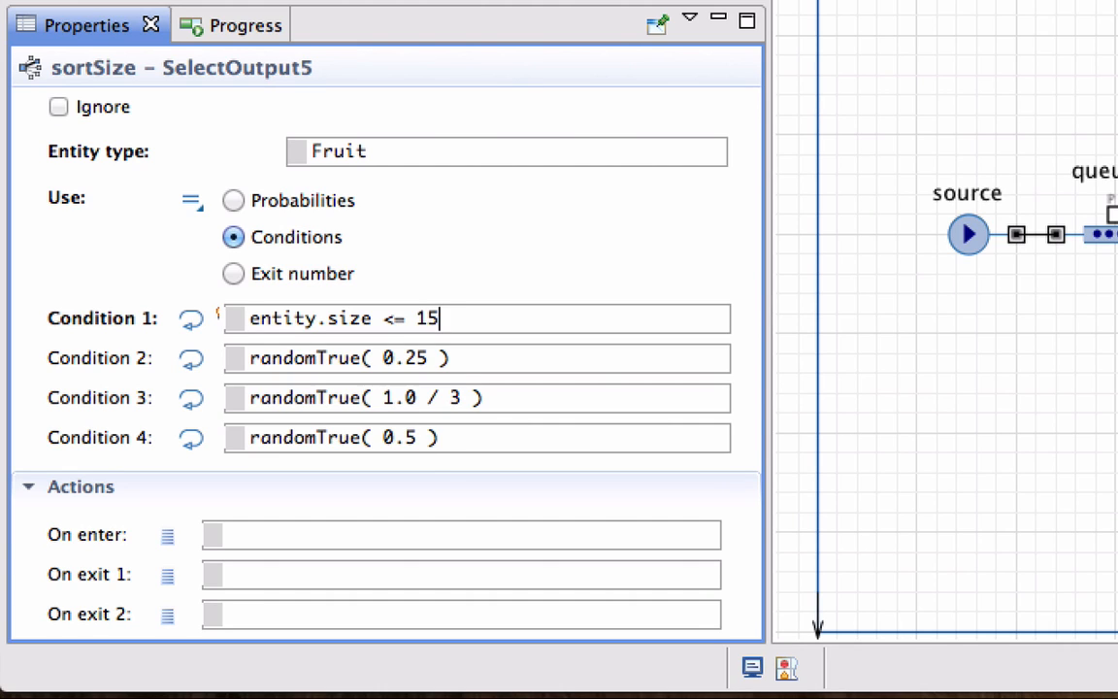
Set conditions 2–4 to entity.size <= 20, <= 25 and > 25
left_click(475, 357)
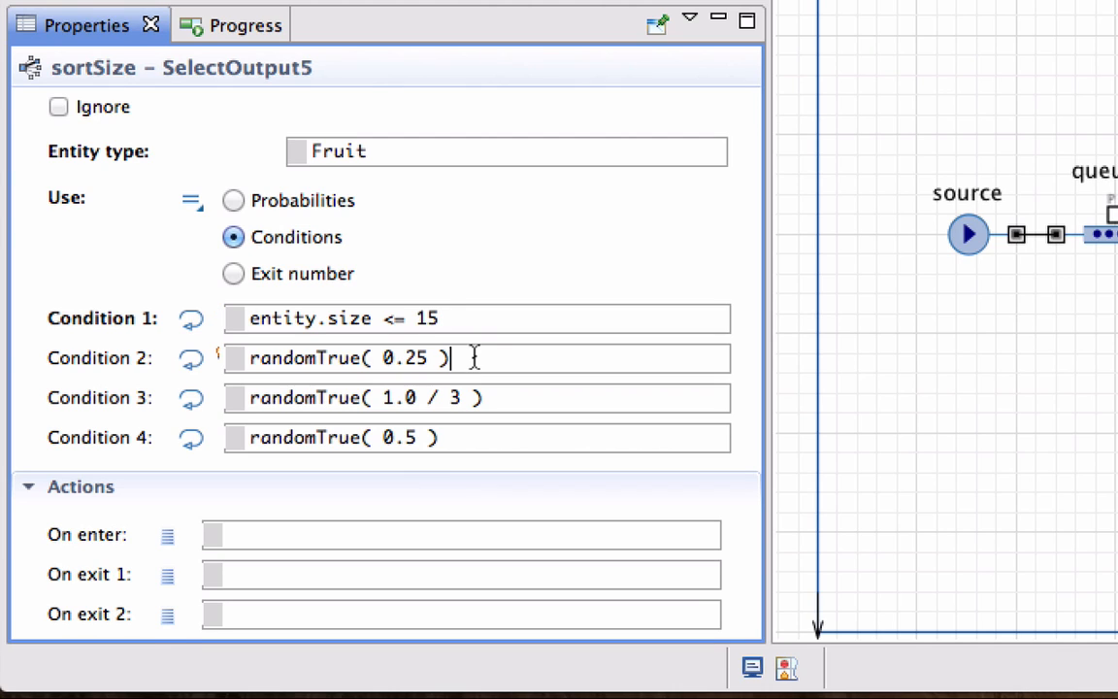
left_click(340, 318)
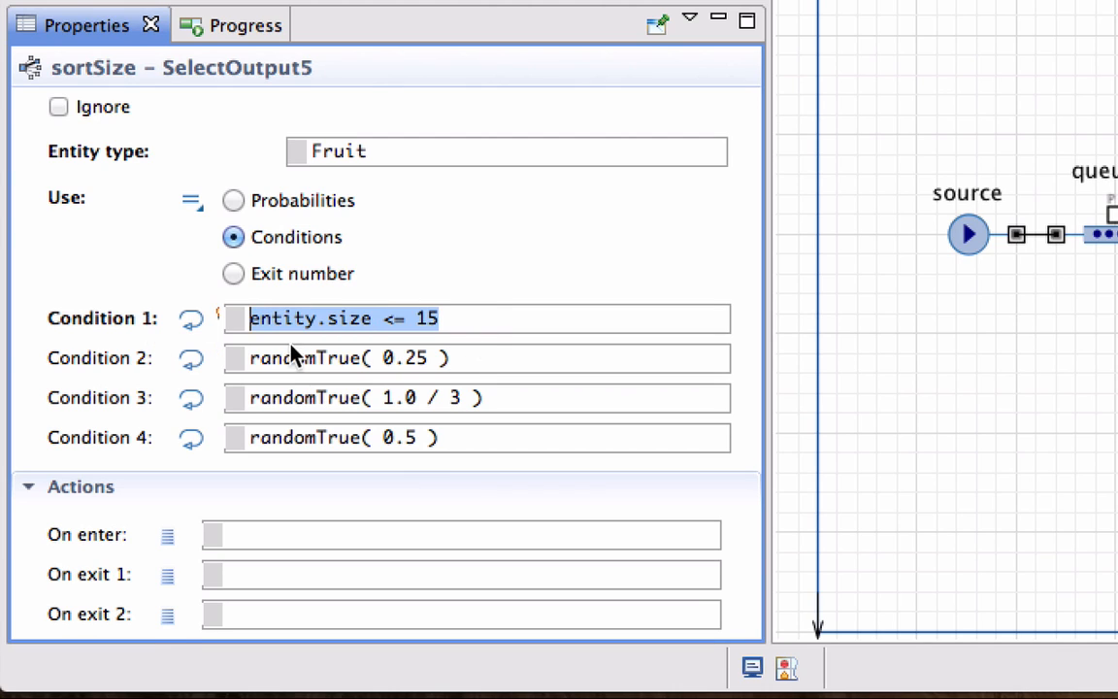
type("entity.size <= 15")
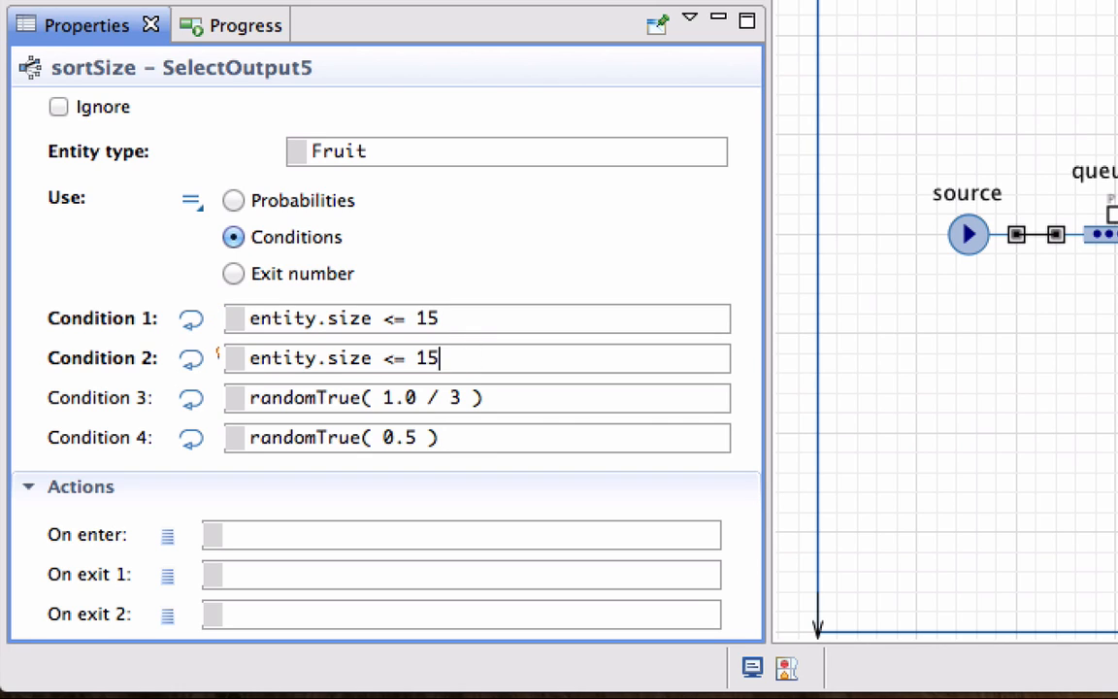
type("20")
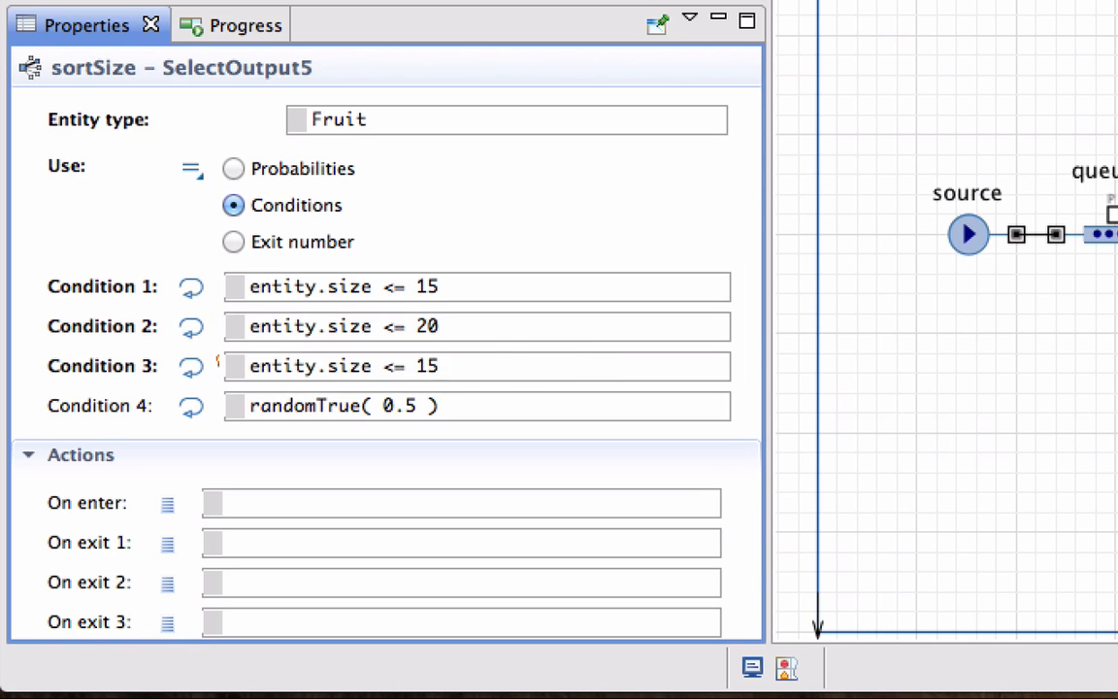
type("25")
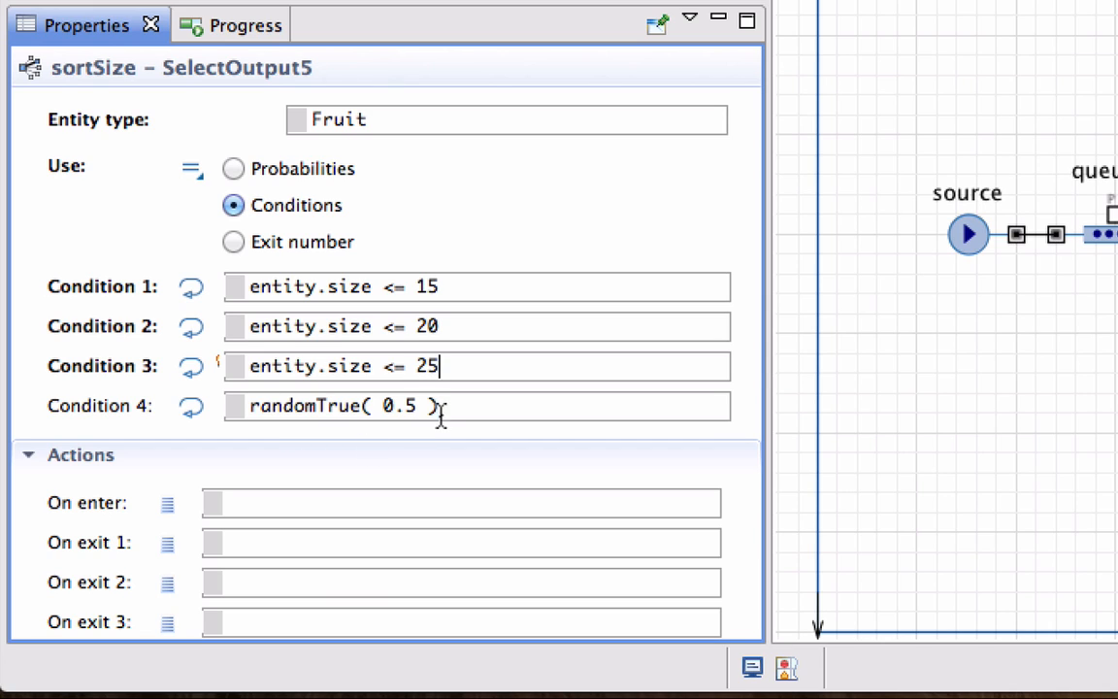
type("entity.size <= 15")
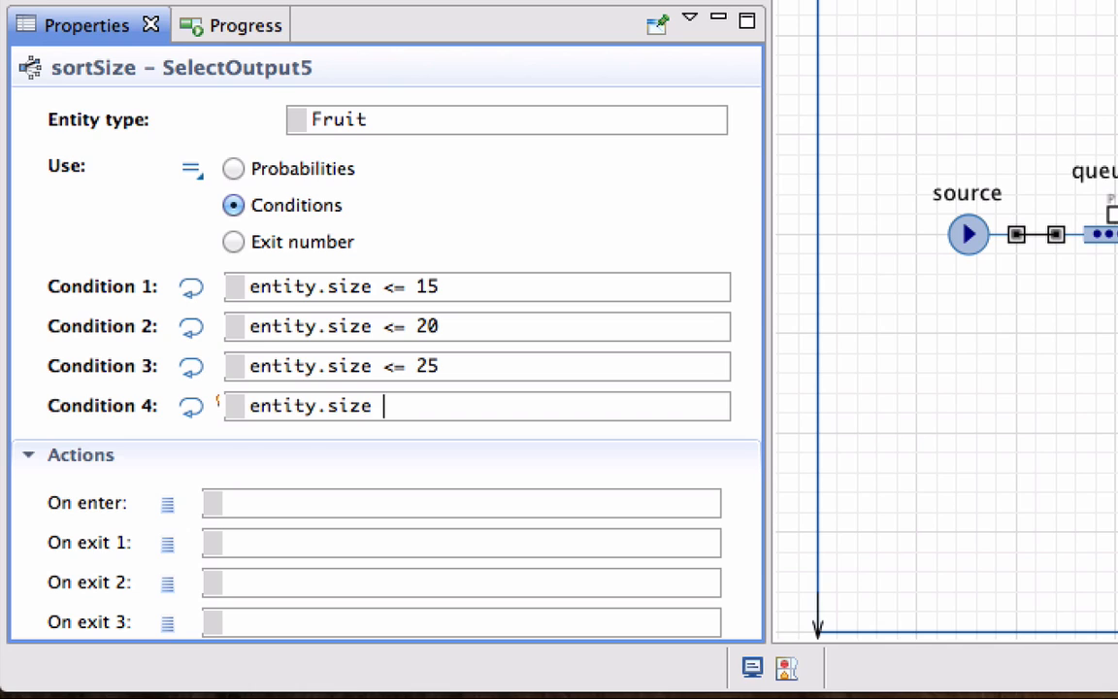
type("> 25")
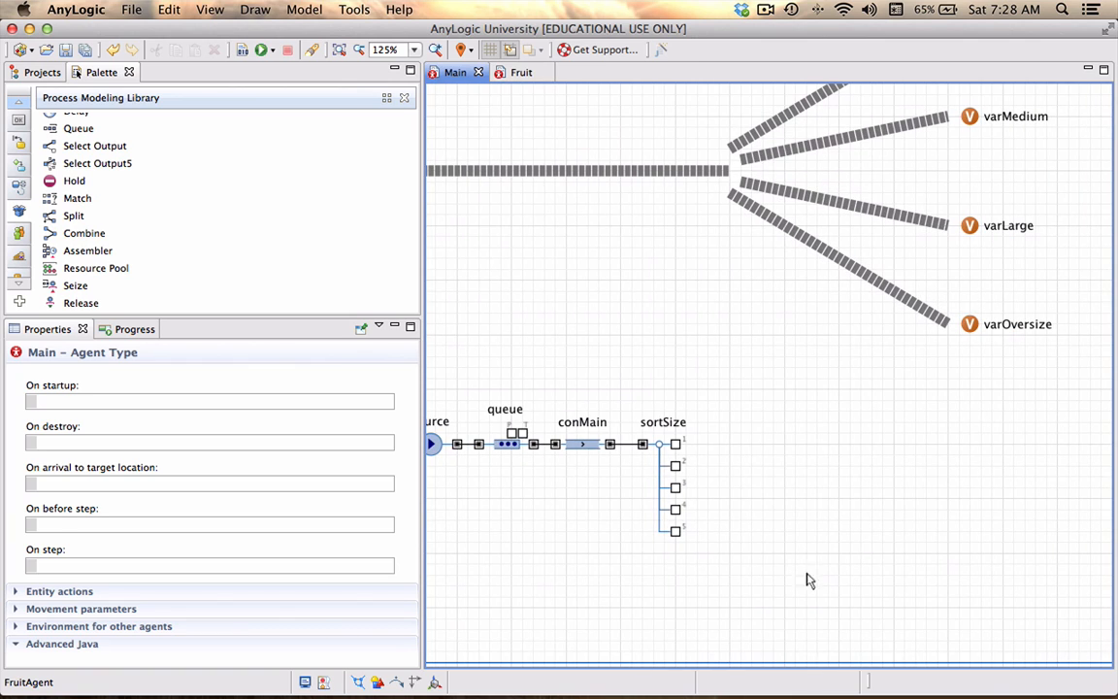
Place a new conveyor right of sortSize and name it conMedium
scroll("down", 3)
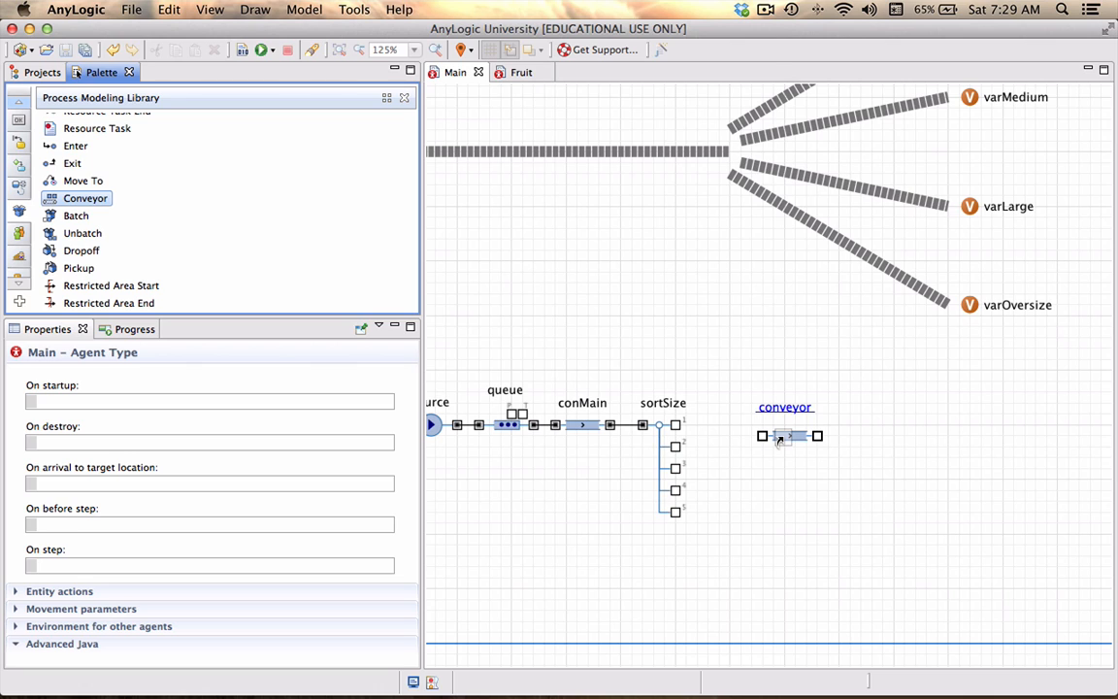
left_click(786, 435)
type("onMEdium")
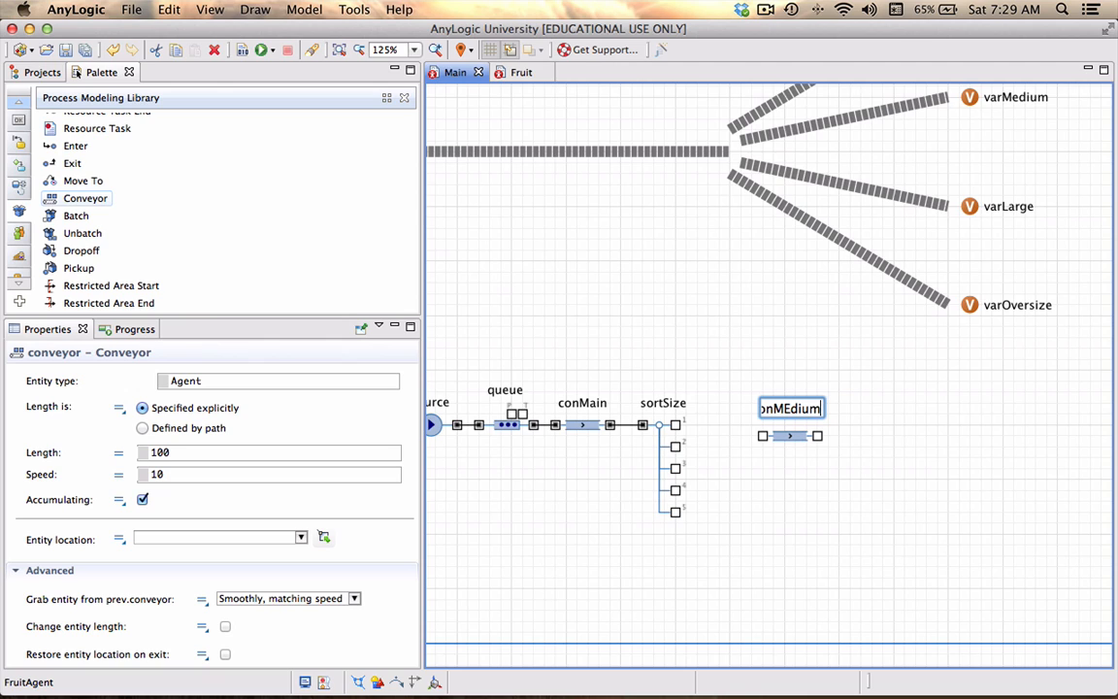
type("conMedium")
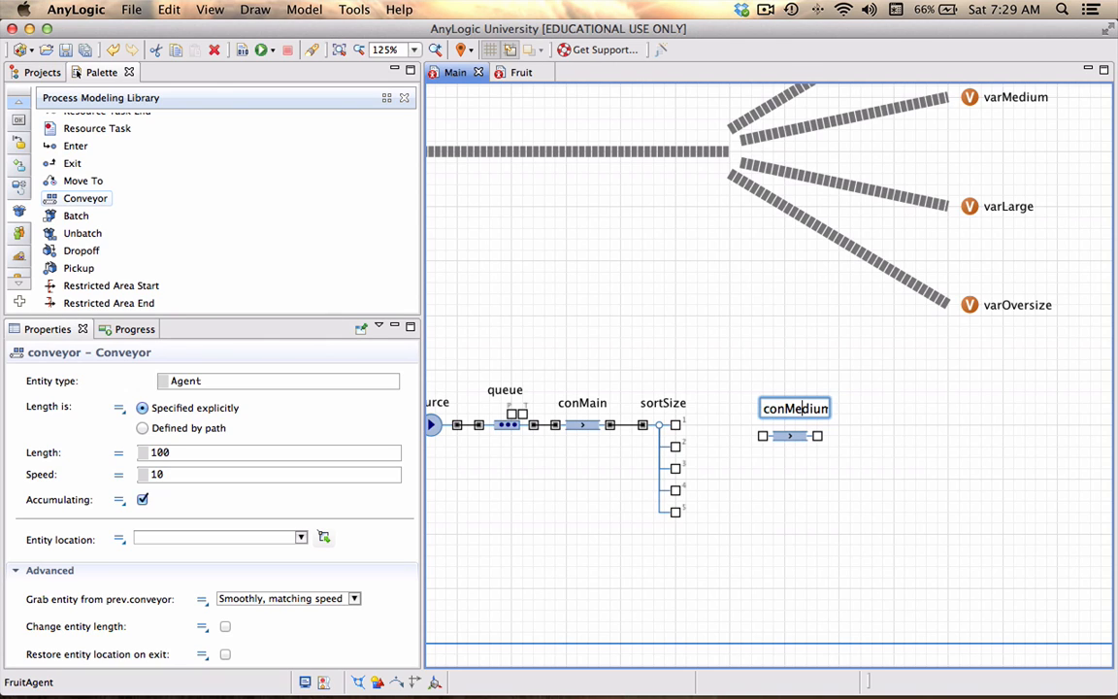
left_click(789, 435)
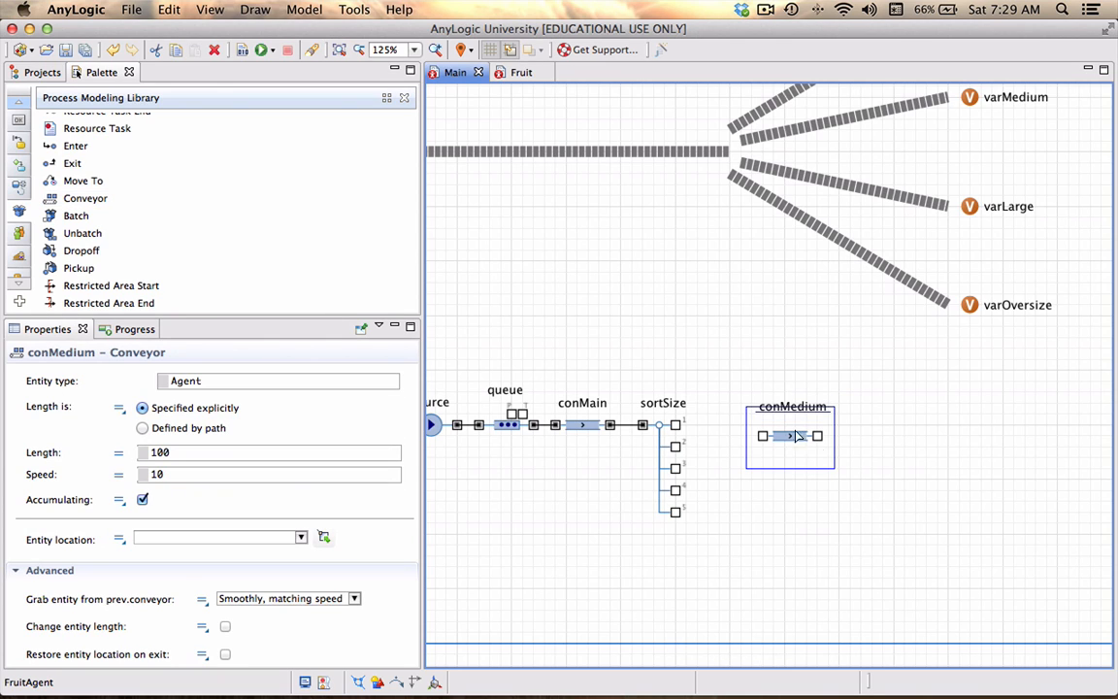
Give conMedium entity type Fruit, path-defined length, speed 5 and its entity space
double_click(793, 420)
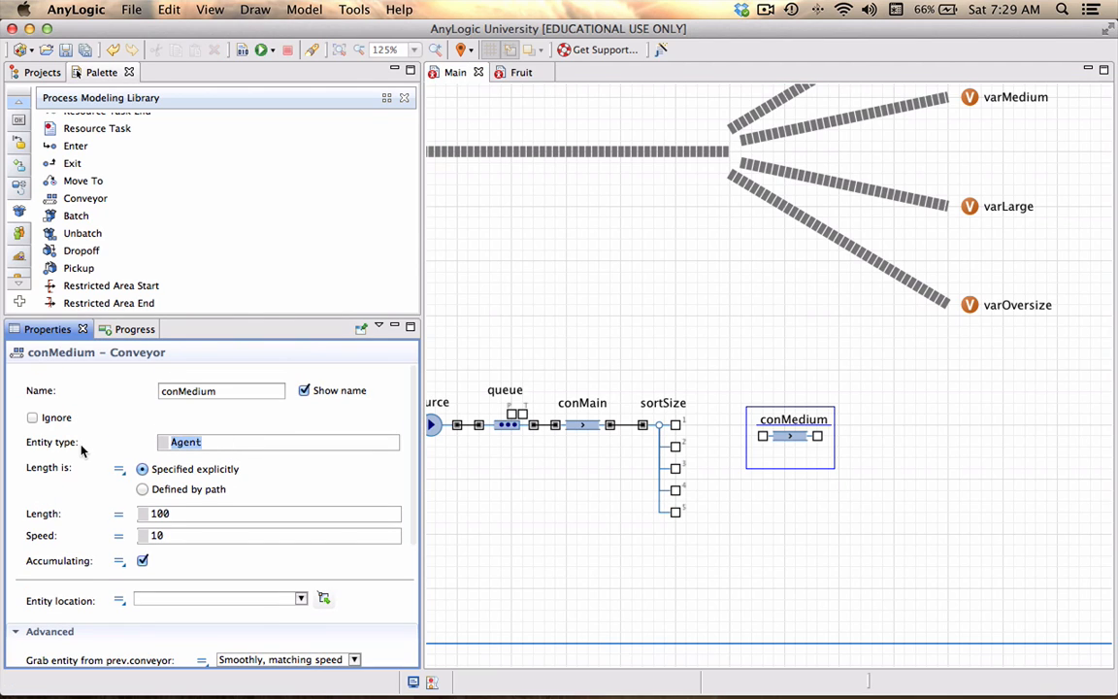
type("Fruit")
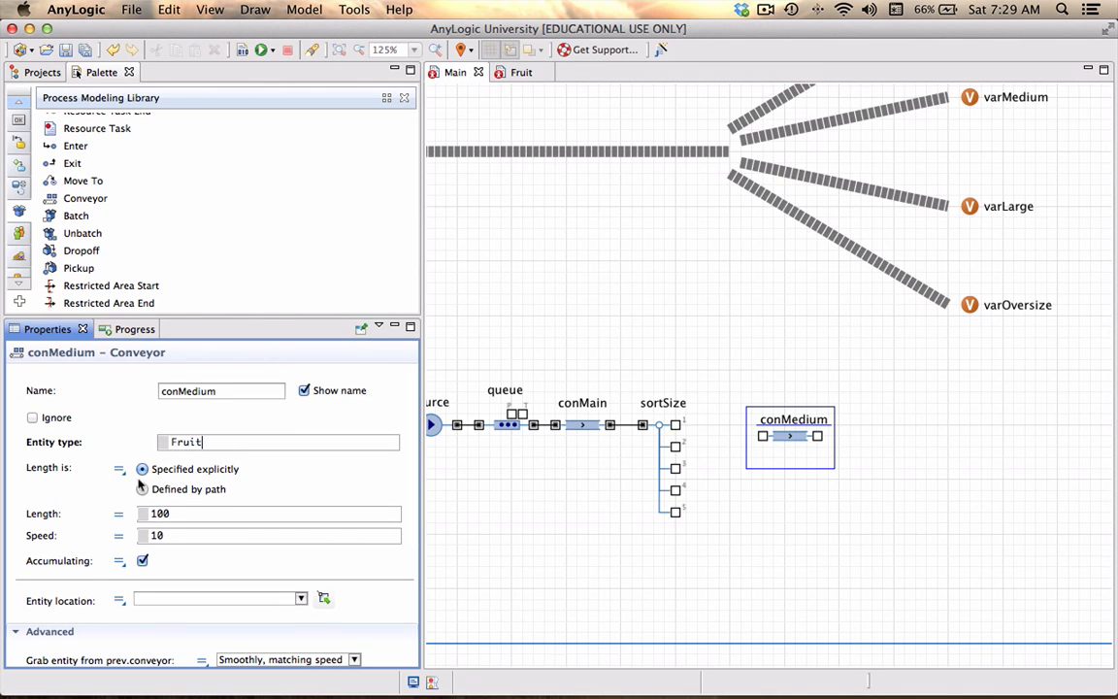
left_click(144, 489)
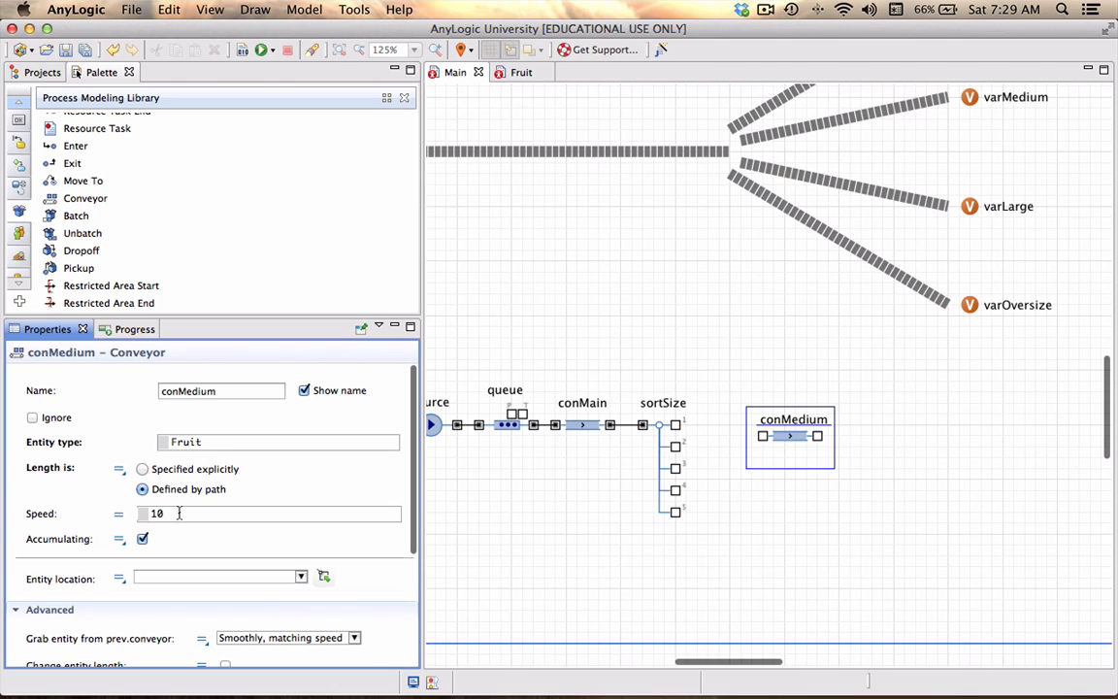
type("5")
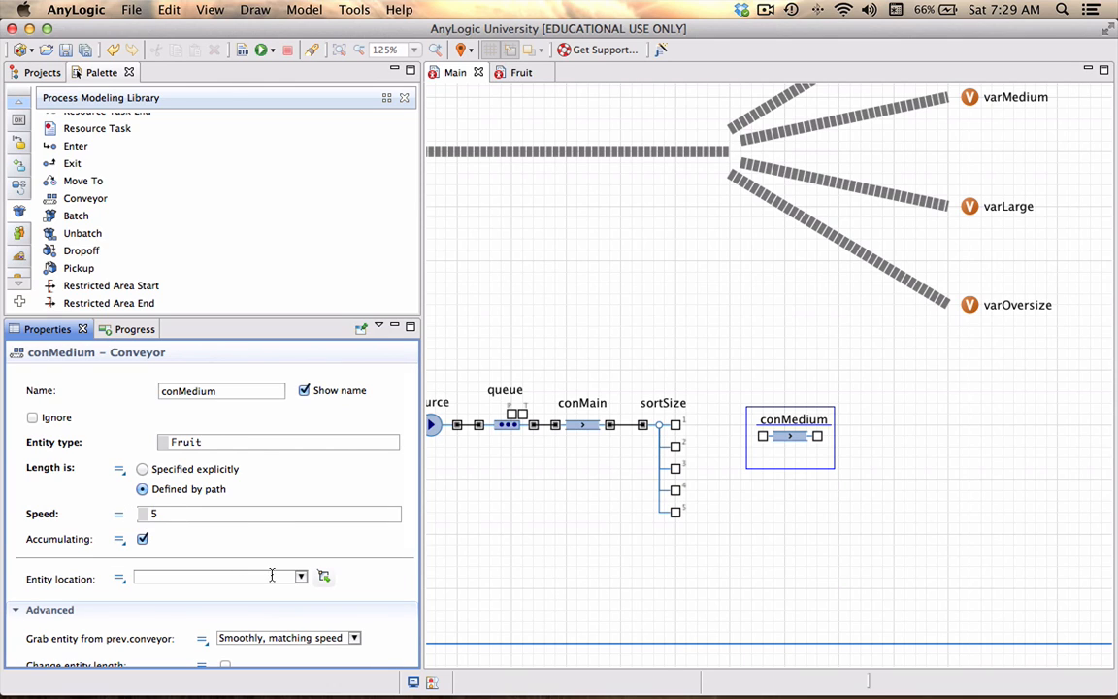
left_click(301, 575)
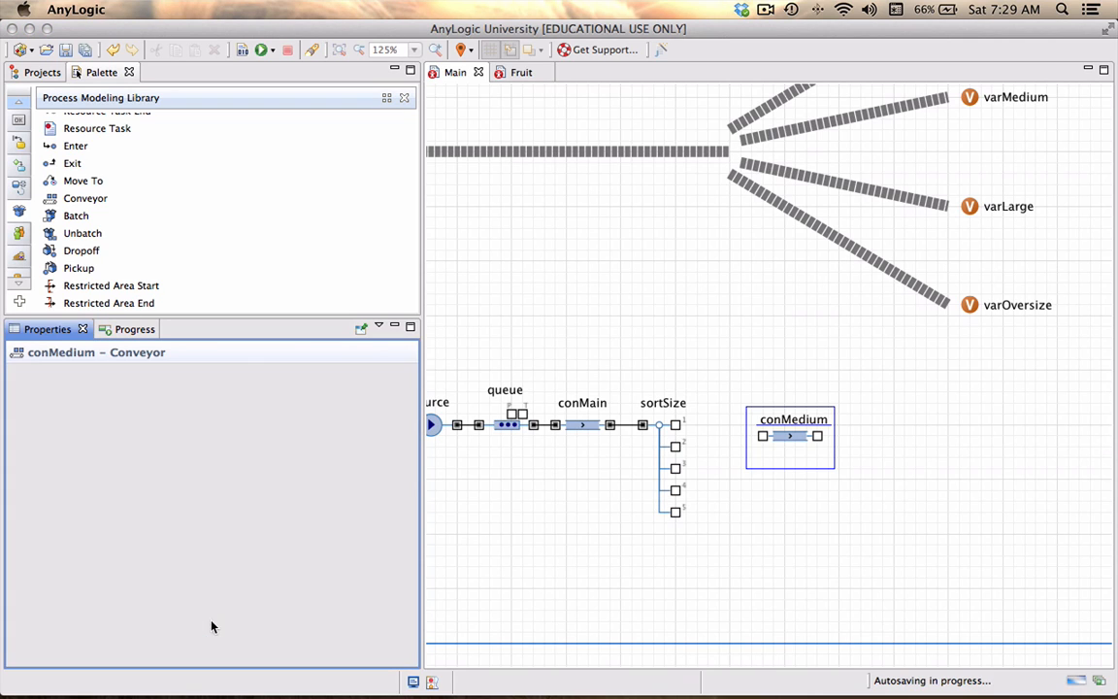
left_click(790, 435)
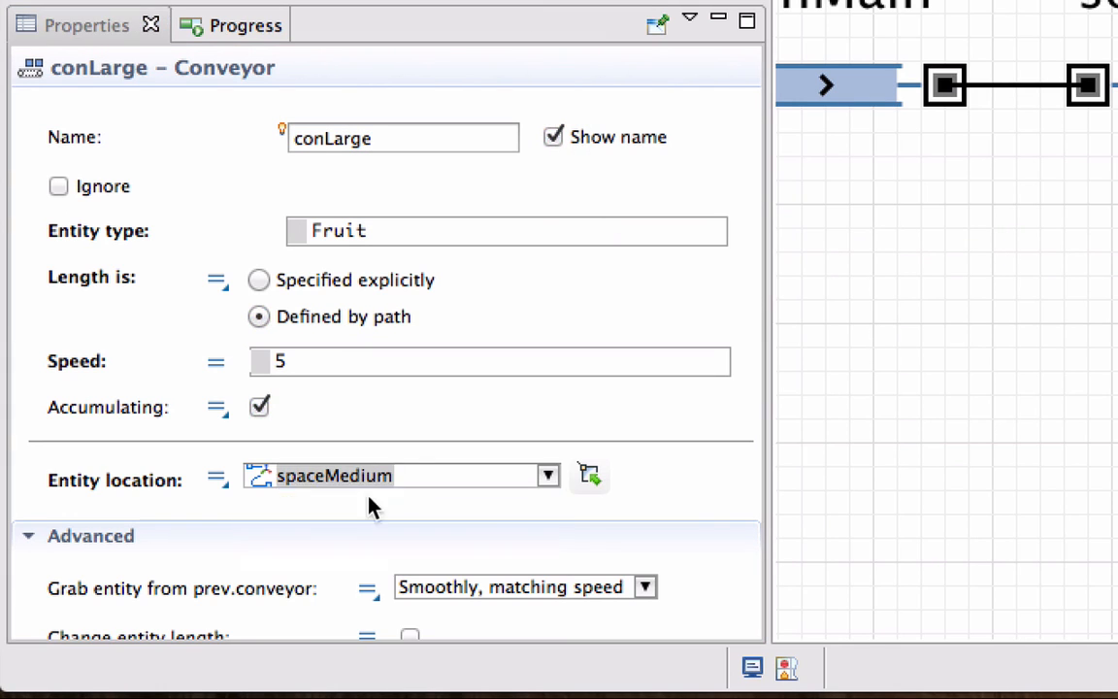
Name the duplicated conveyor conOversize alongside conSmall and conLarge
type("conOversiz")
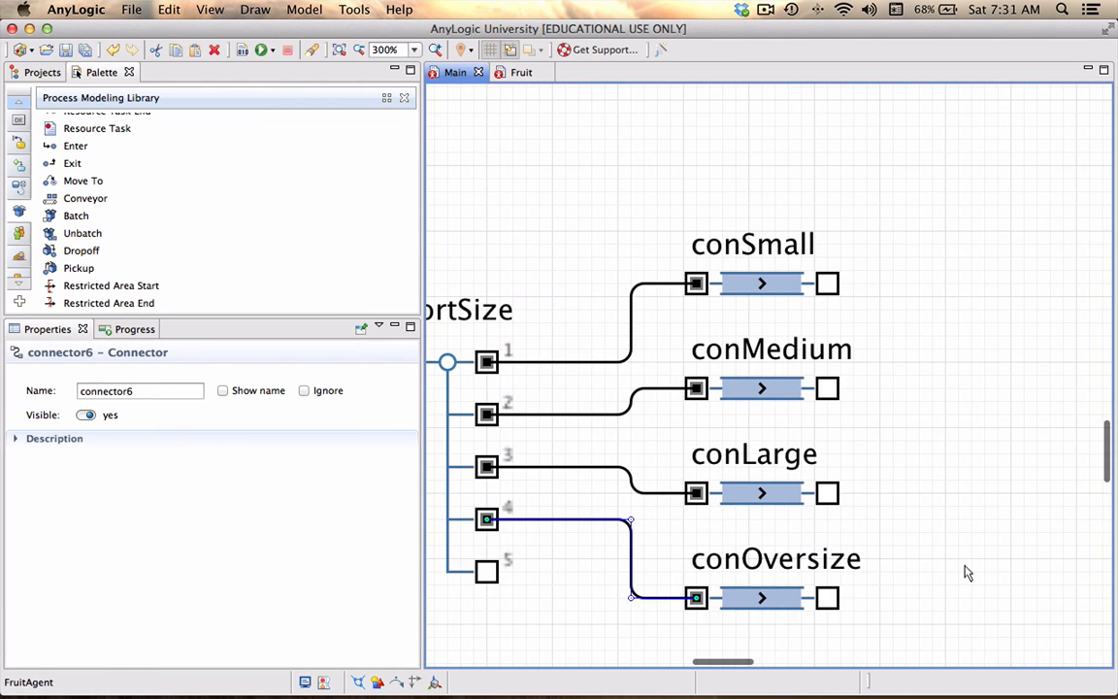
Set conSmall's On exit action to increment its counter variable
left_click(762, 283)
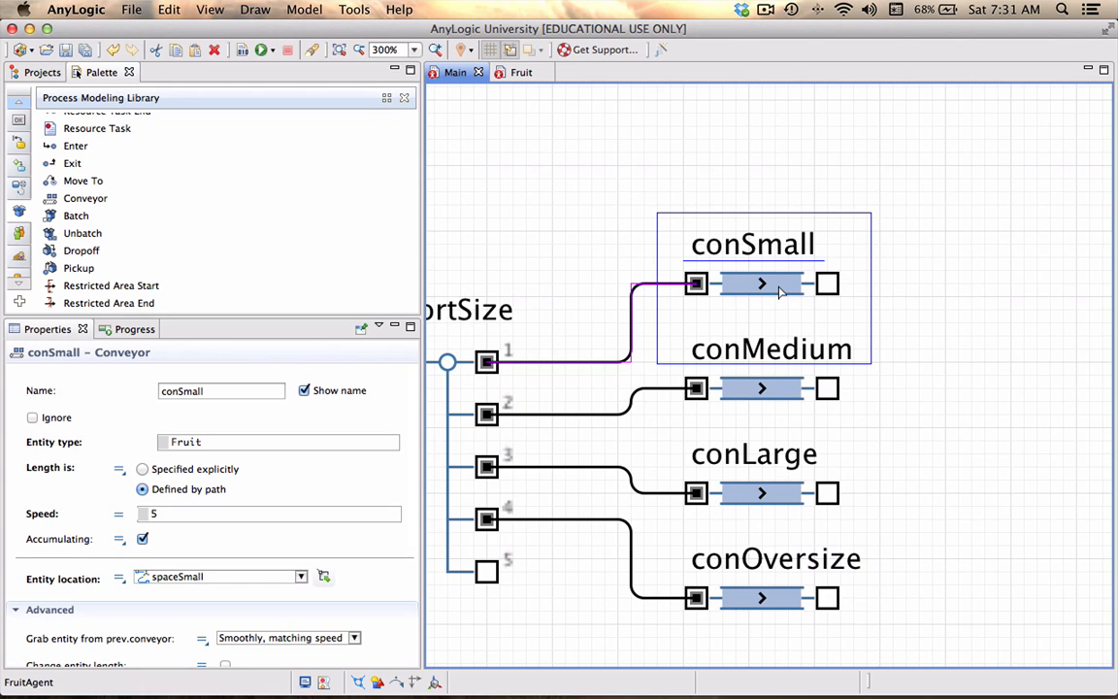
mouse_move(340, 482)
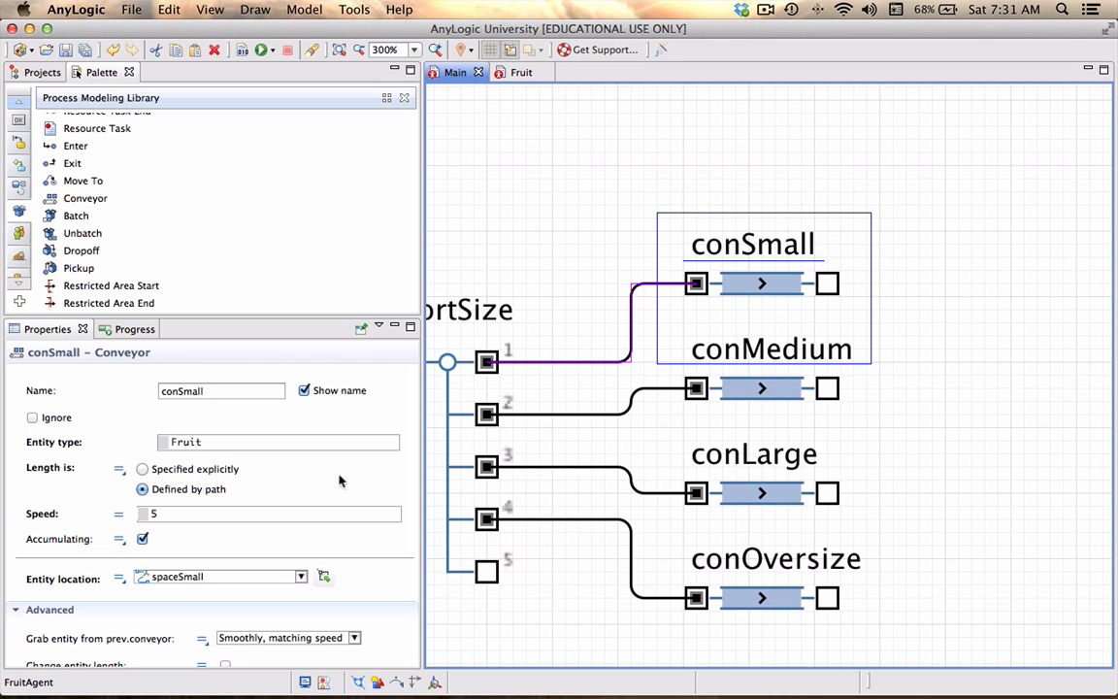
scroll("down", 3)
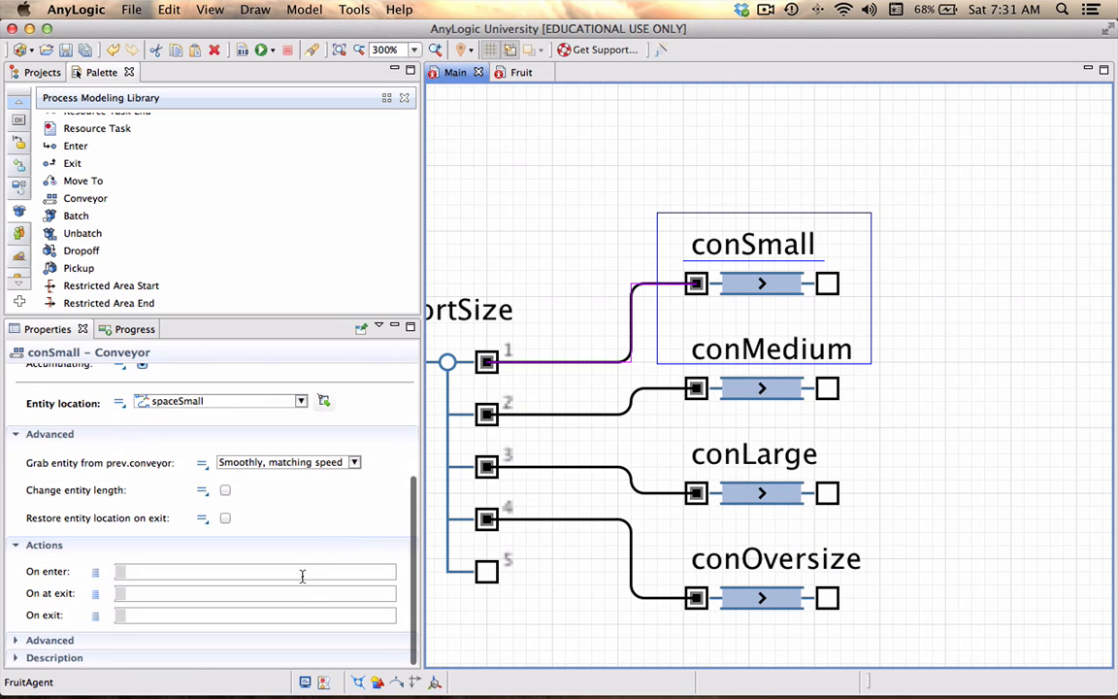
left_click(257, 593)
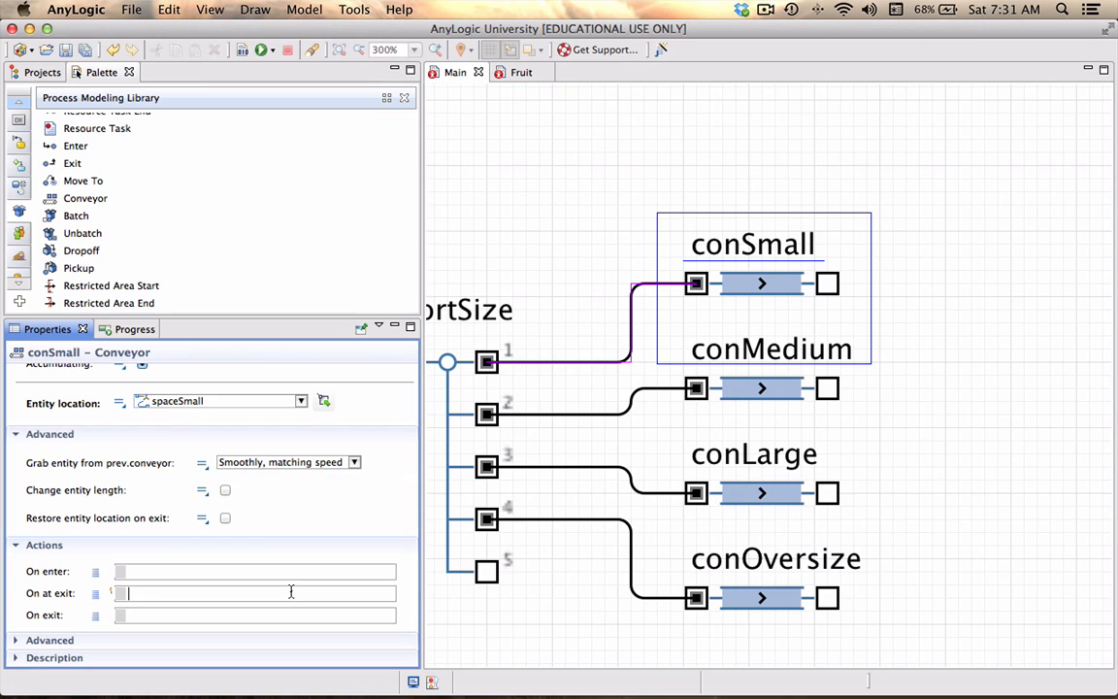
type("var")
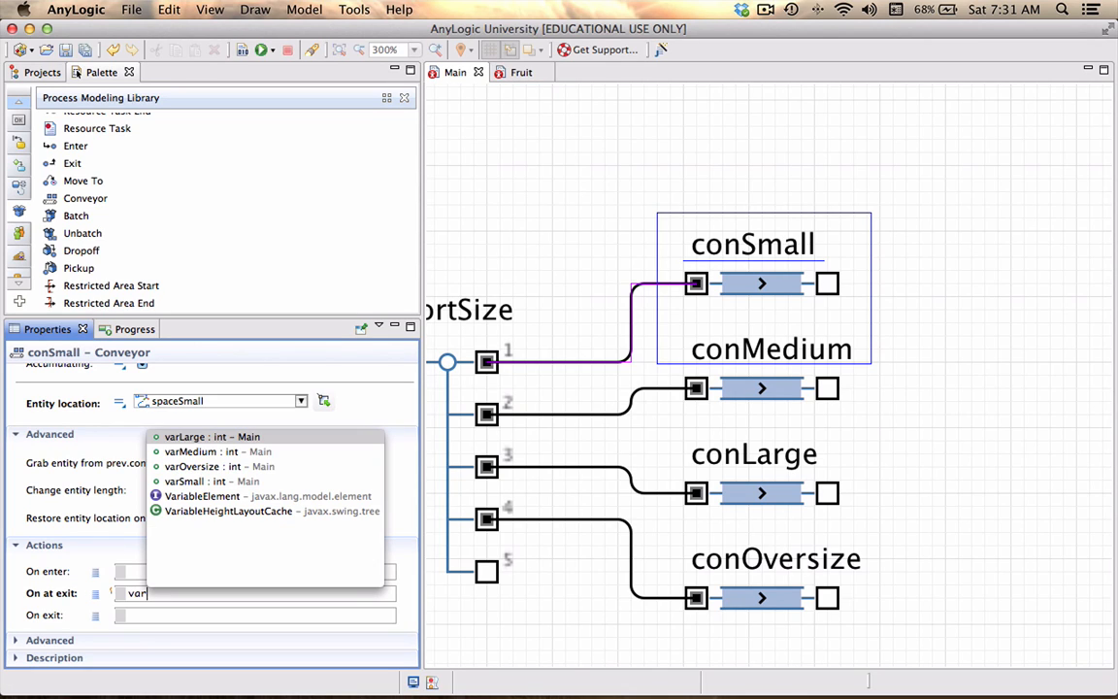
left_click(182, 481)
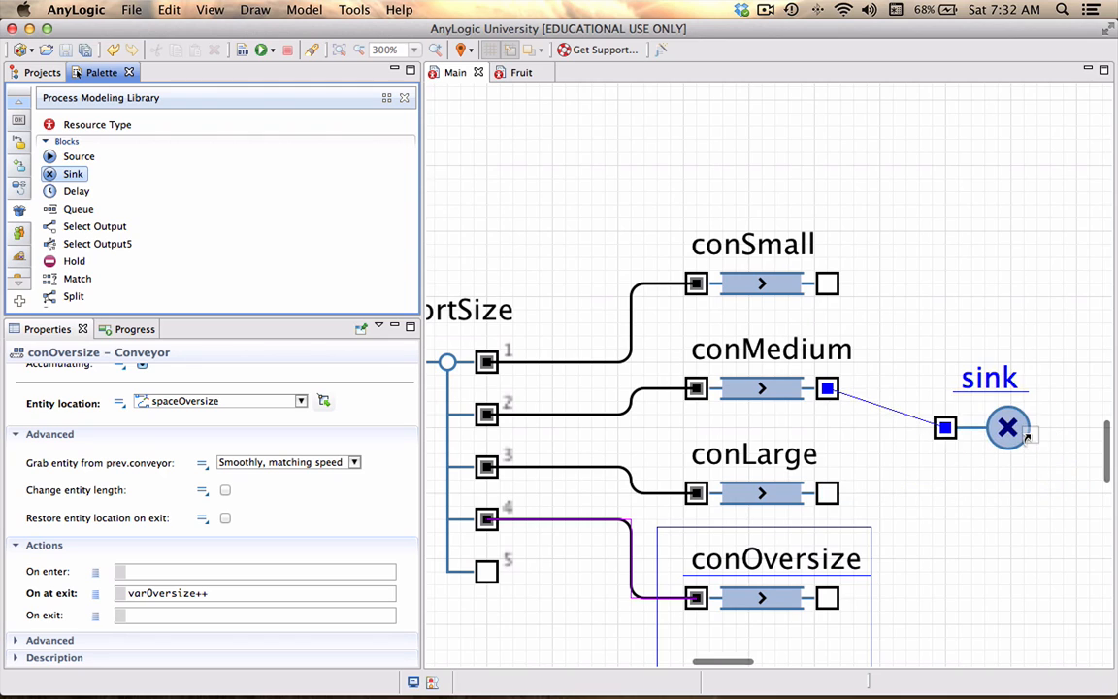
Align the sink with the conveyors and connect conMedium and conSmall outputs to it
left_click_drag(1008, 428, 1073, 427)
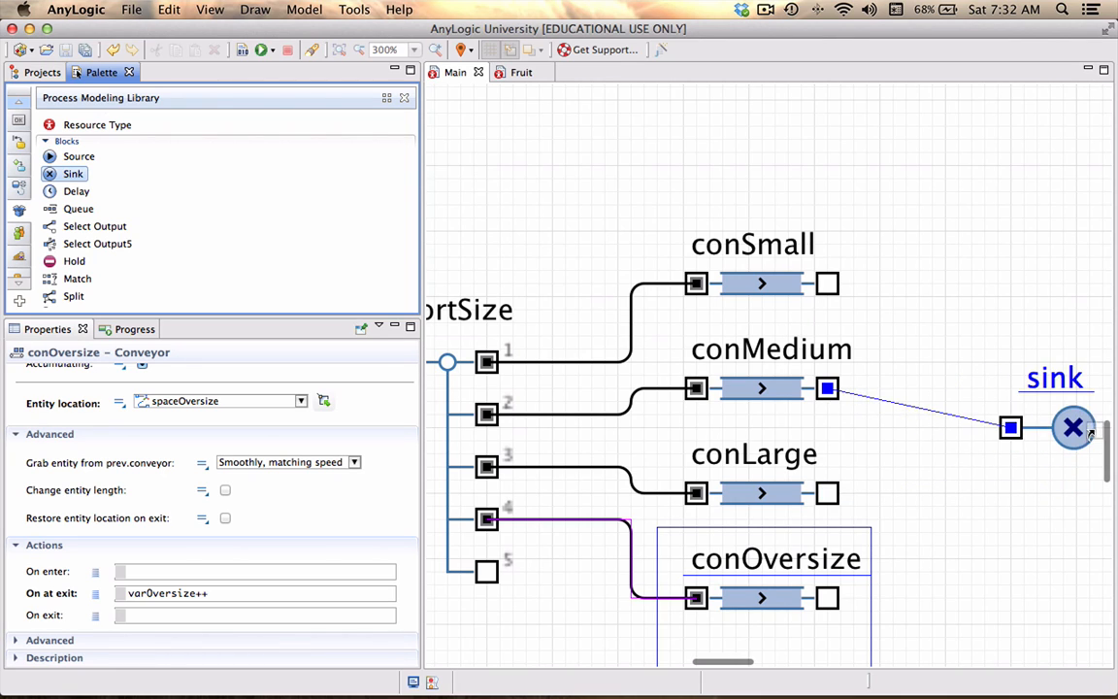
left_click_drag(1074, 427, 1021, 427)
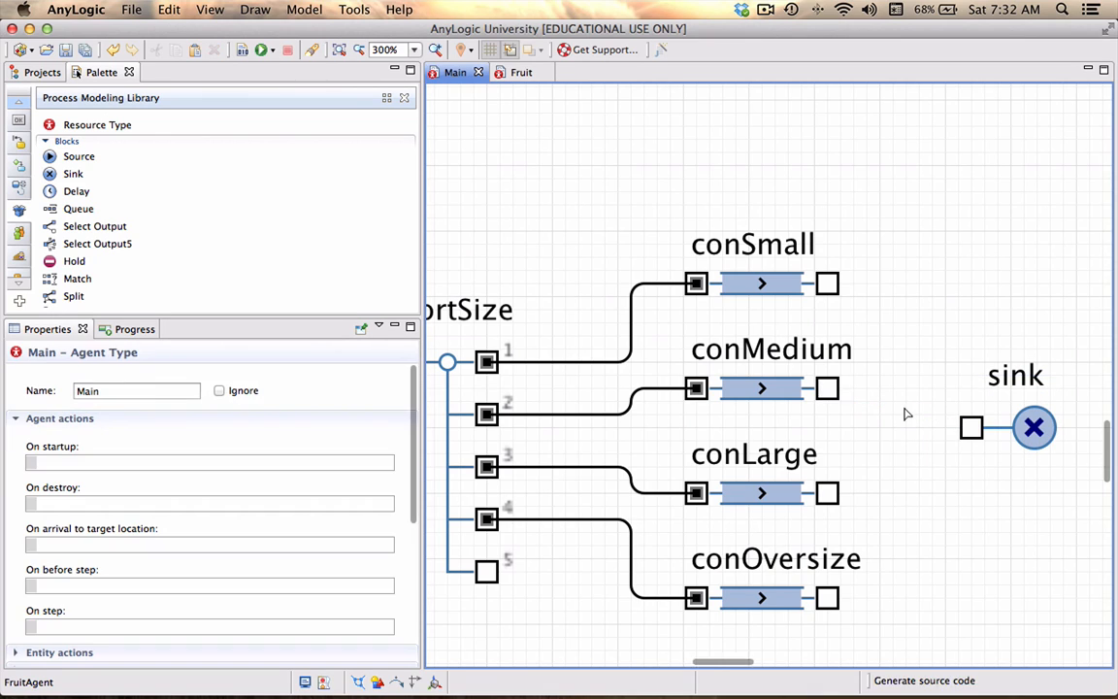
left_click(761, 388)
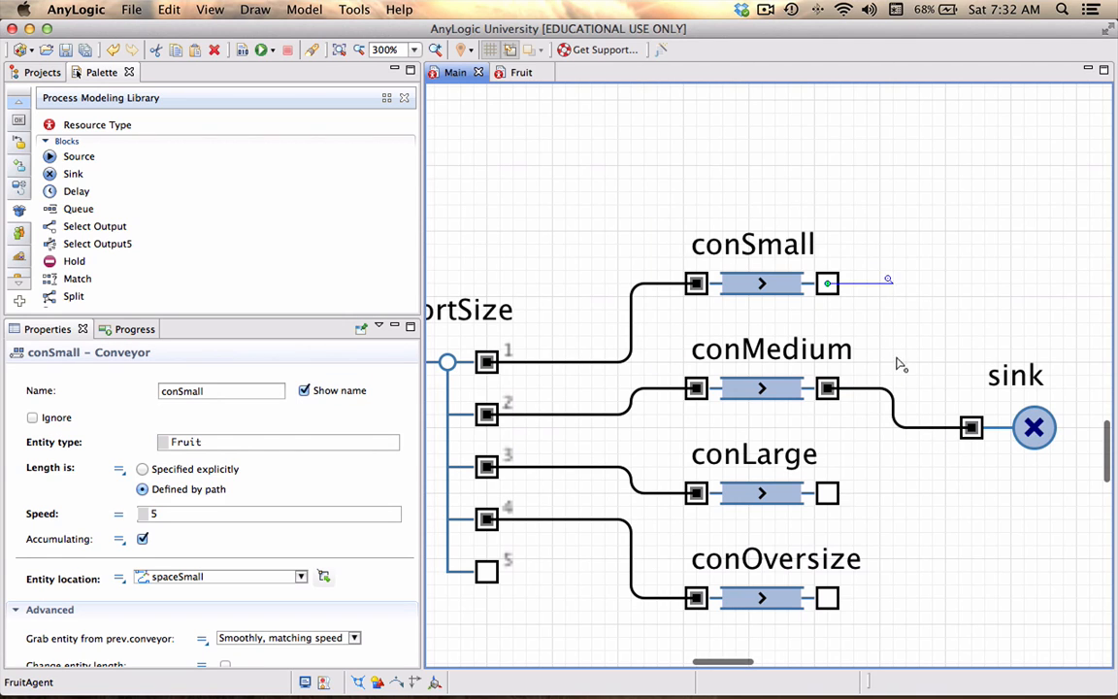
left_click(761, 493)
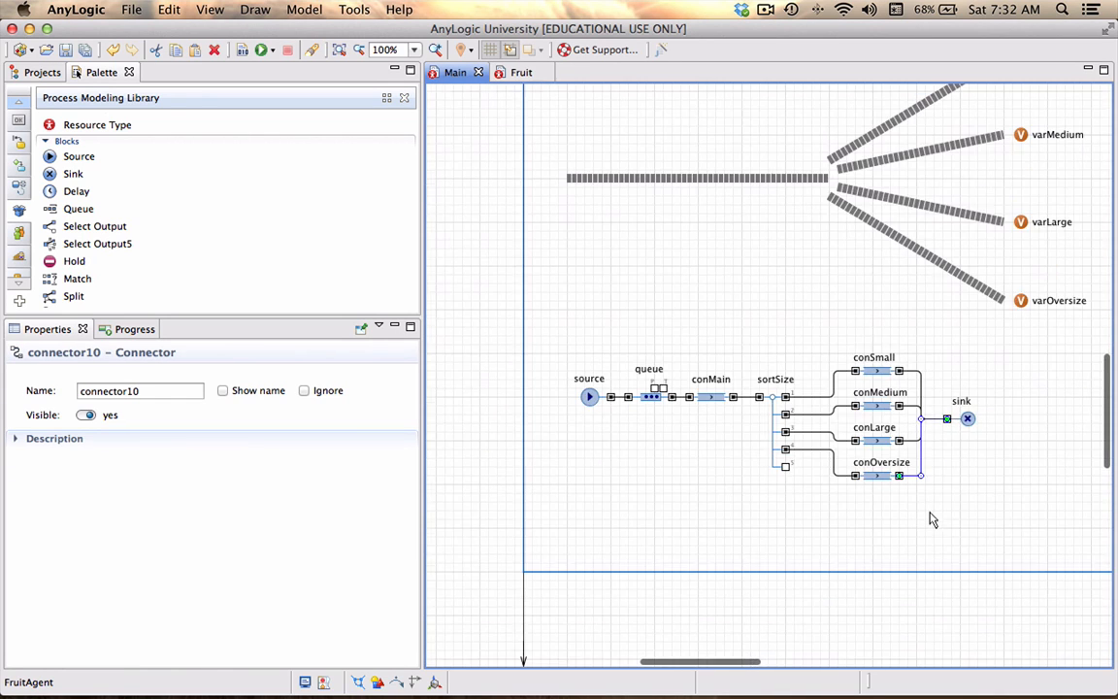
Build the model, revealing four double-to-int type-mismatch errors on the counters
scroll("down", 3)
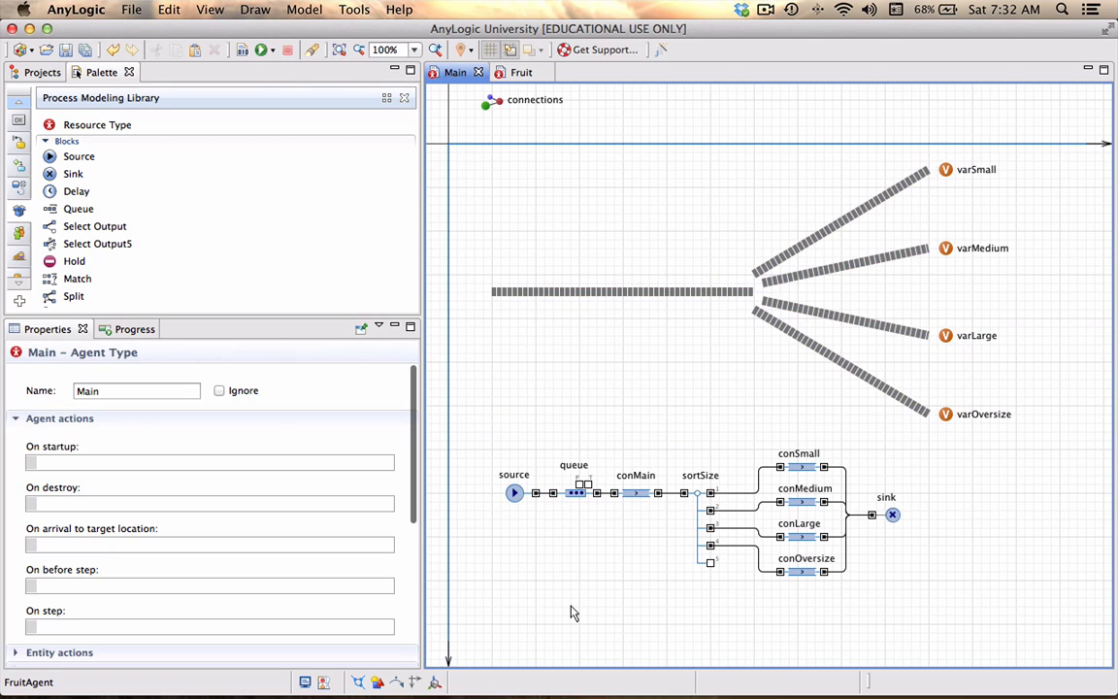
scroll("down", 3)
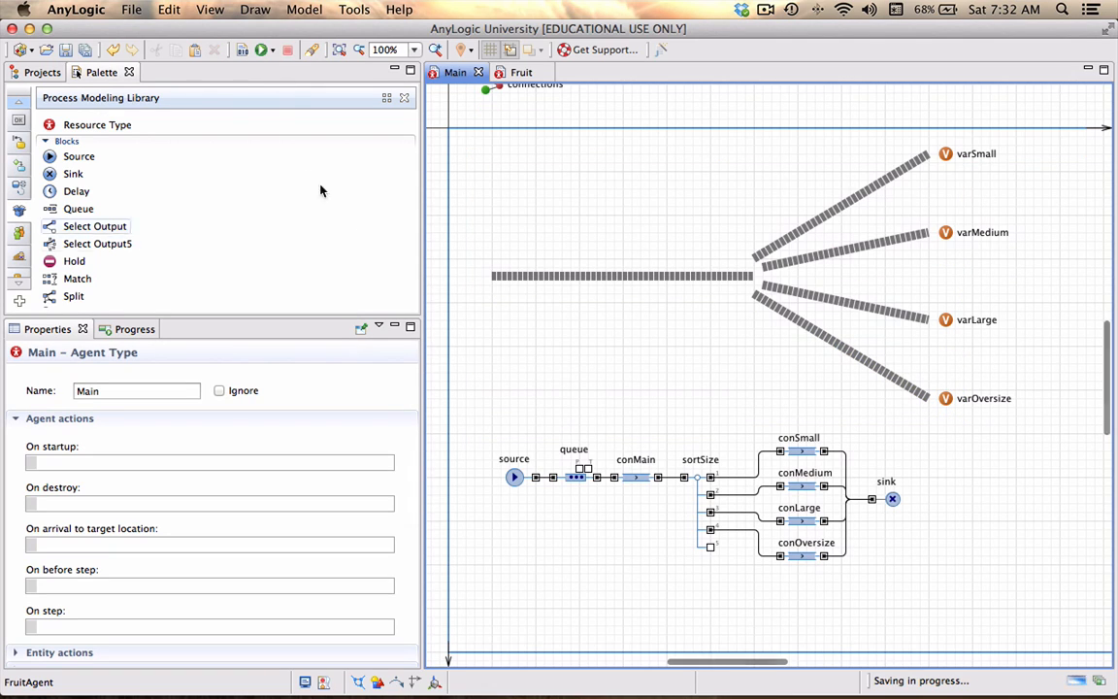
left_click(260, 51)
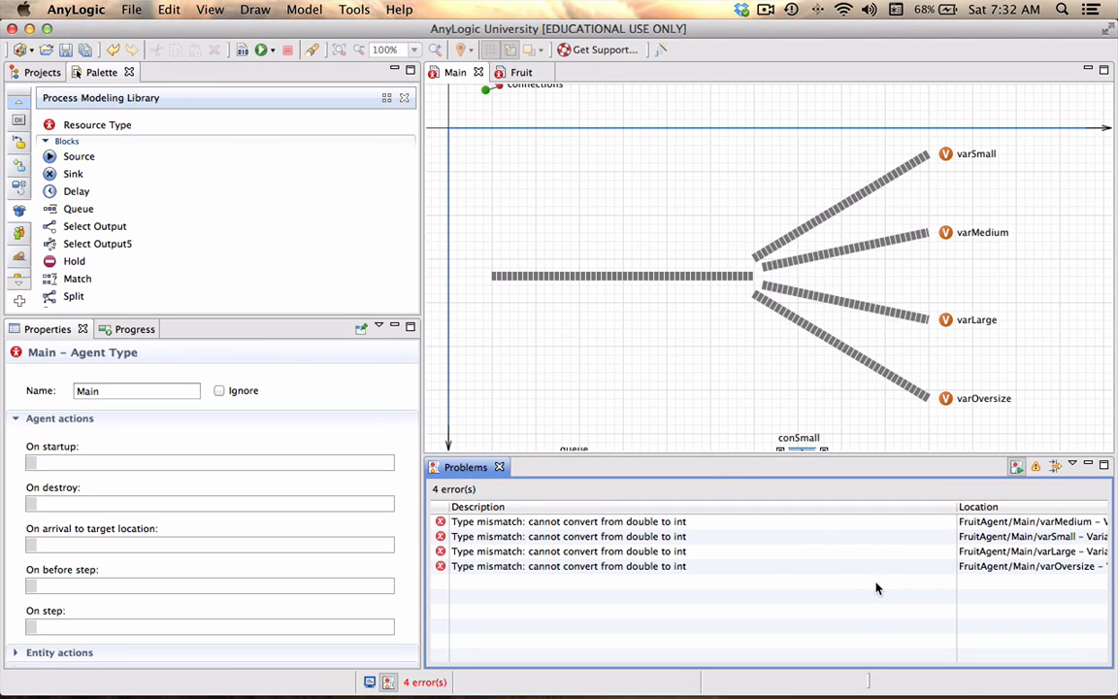
mouse_move(633, 548)
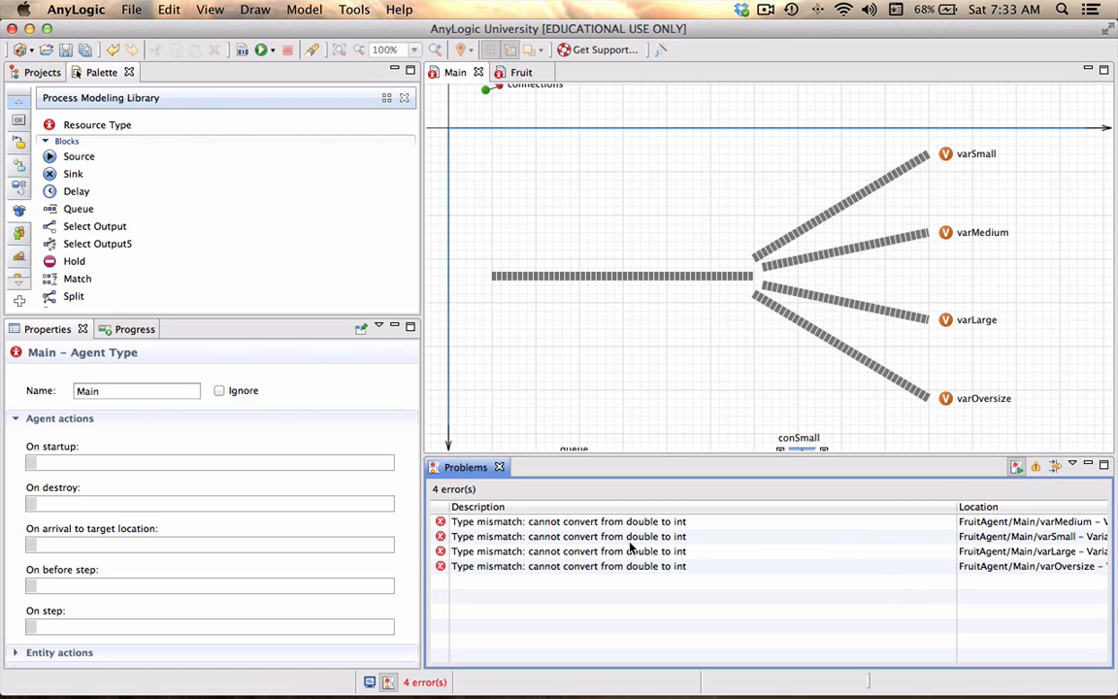
mouse_move(590, 524)
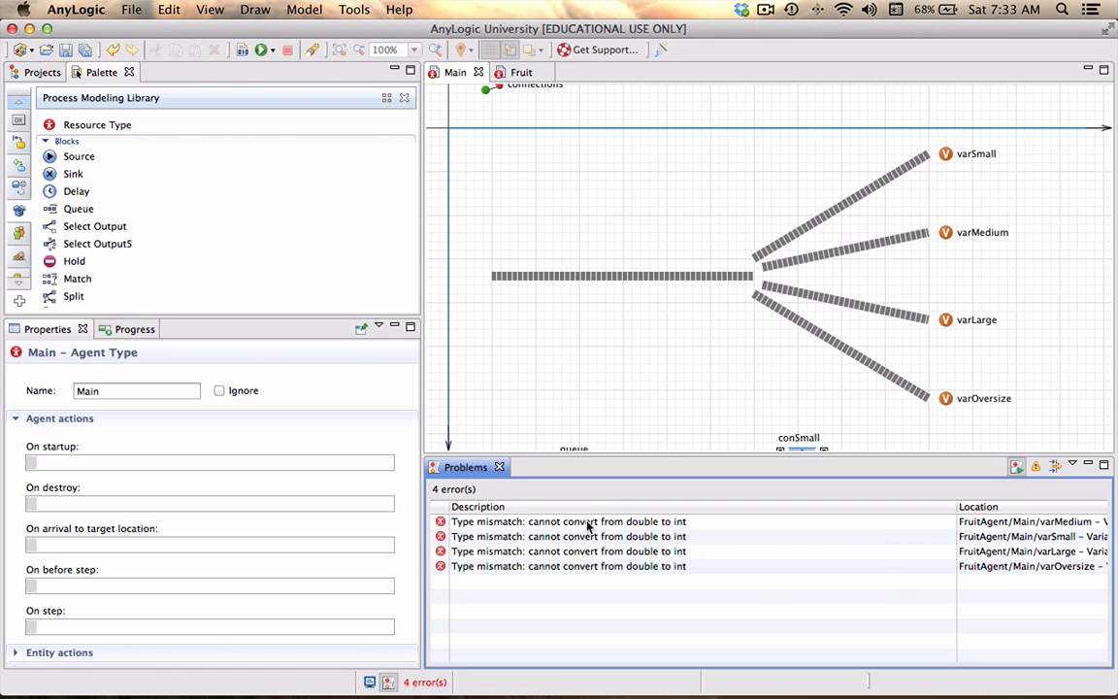
Make the varOversize and other size counters int with initial value 0 and rebuild the model
left_click(567, 520)
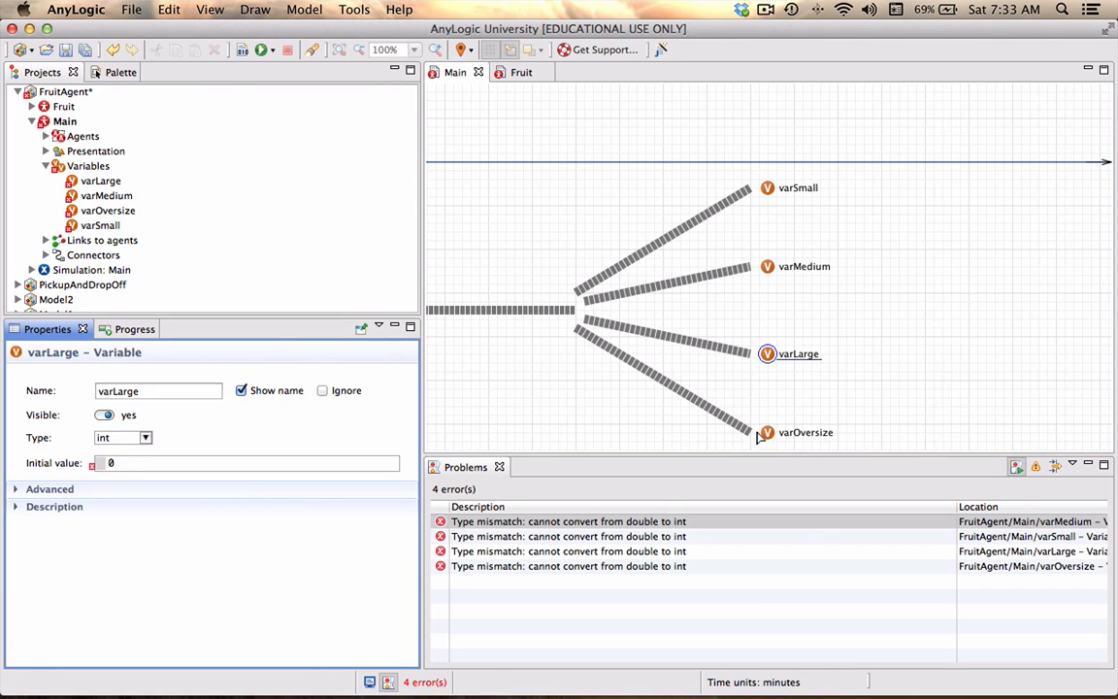
left_click(767, 431)
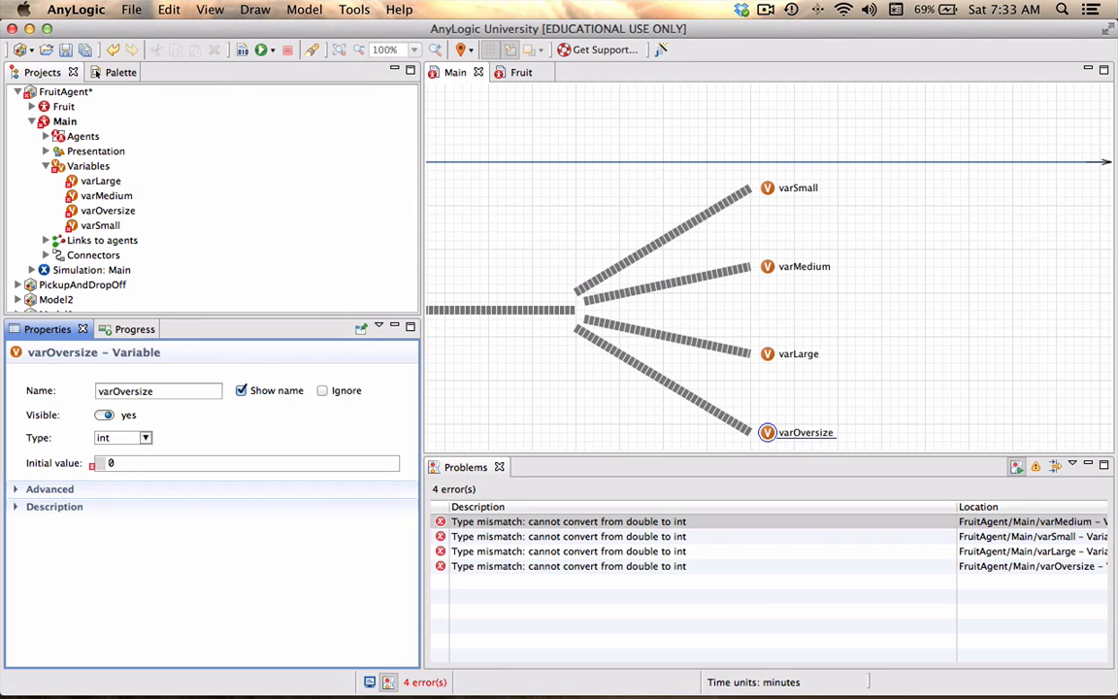
left_click(243, 463)
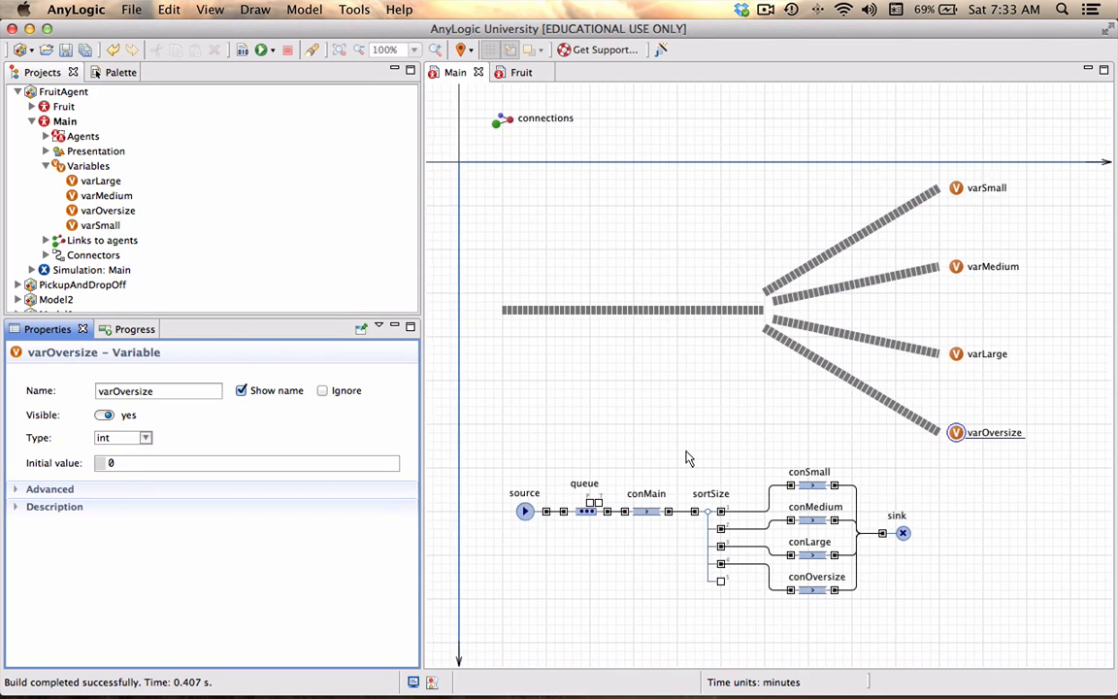
Check the conSmall and conOversize conveyor settings, then launch the FruitAgent experiment
left_click(827, 472)
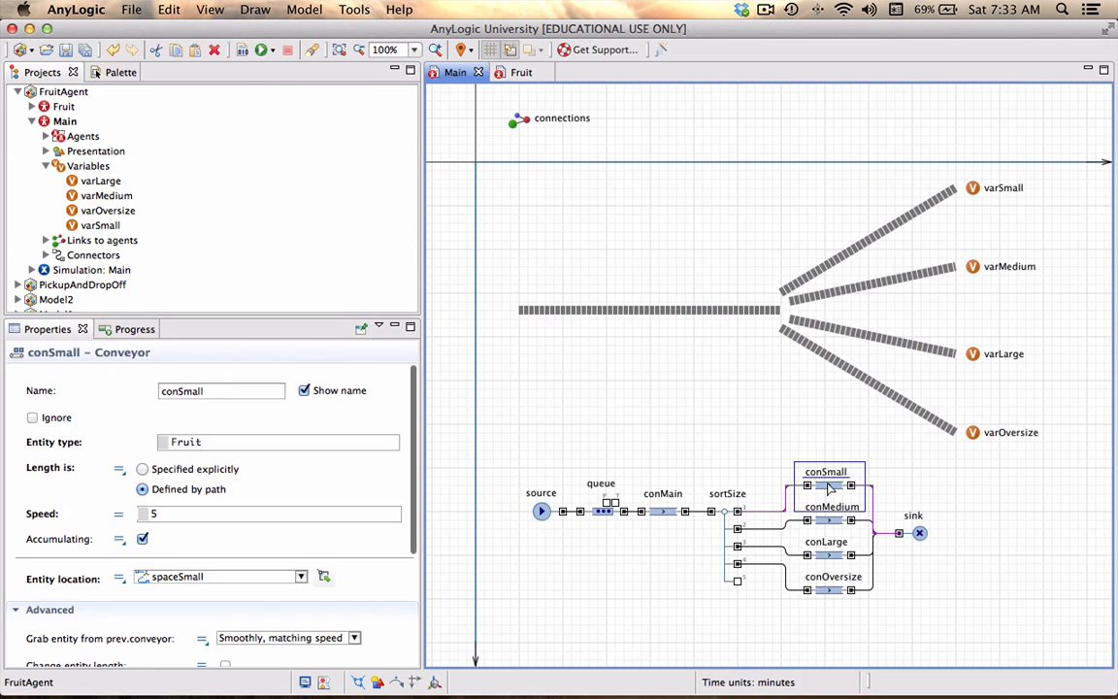
left_click(913, 532)
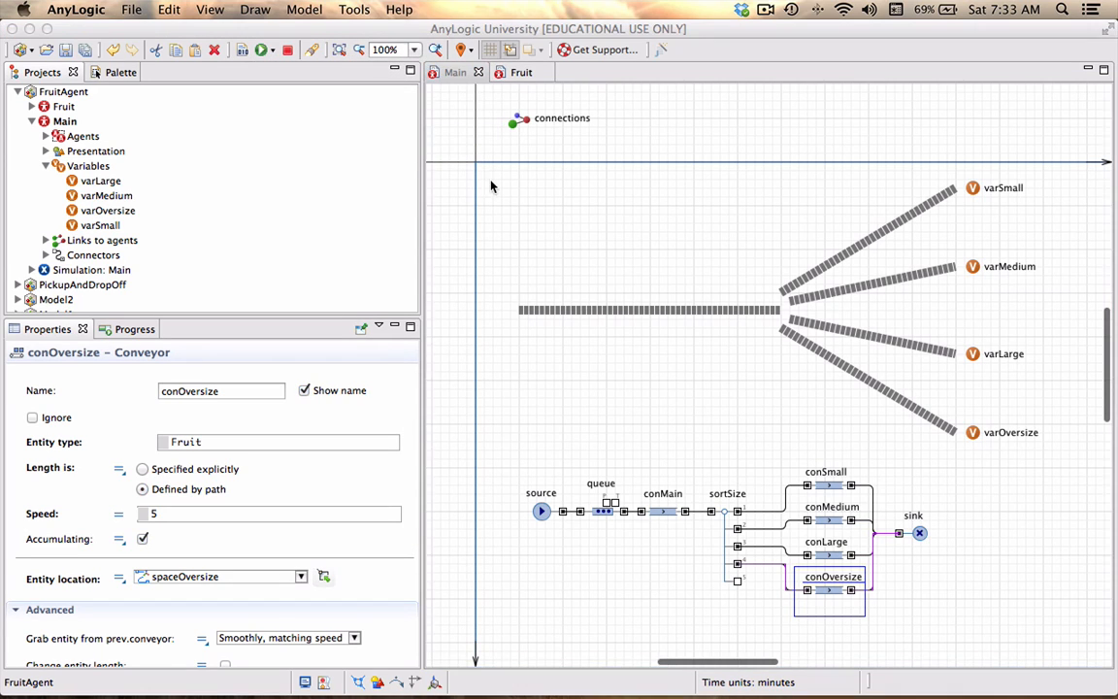
left_click(260, 51)
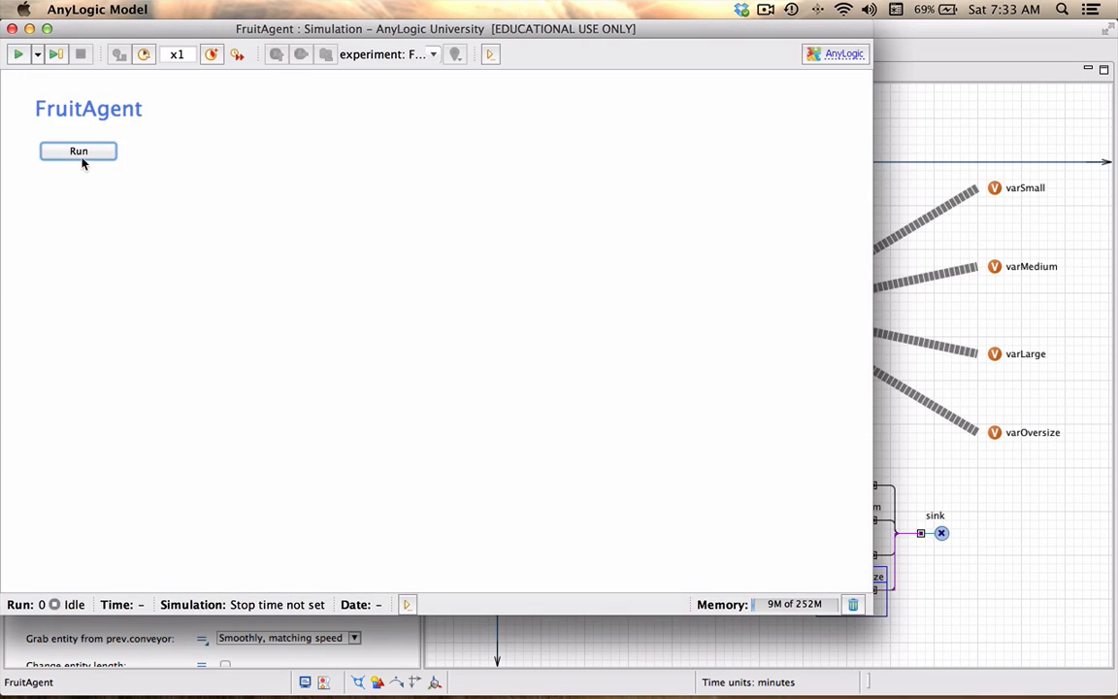
Run the FruitAgent simulation so fruit flows to the size conveyors, then stop it
left_click(78, 151)
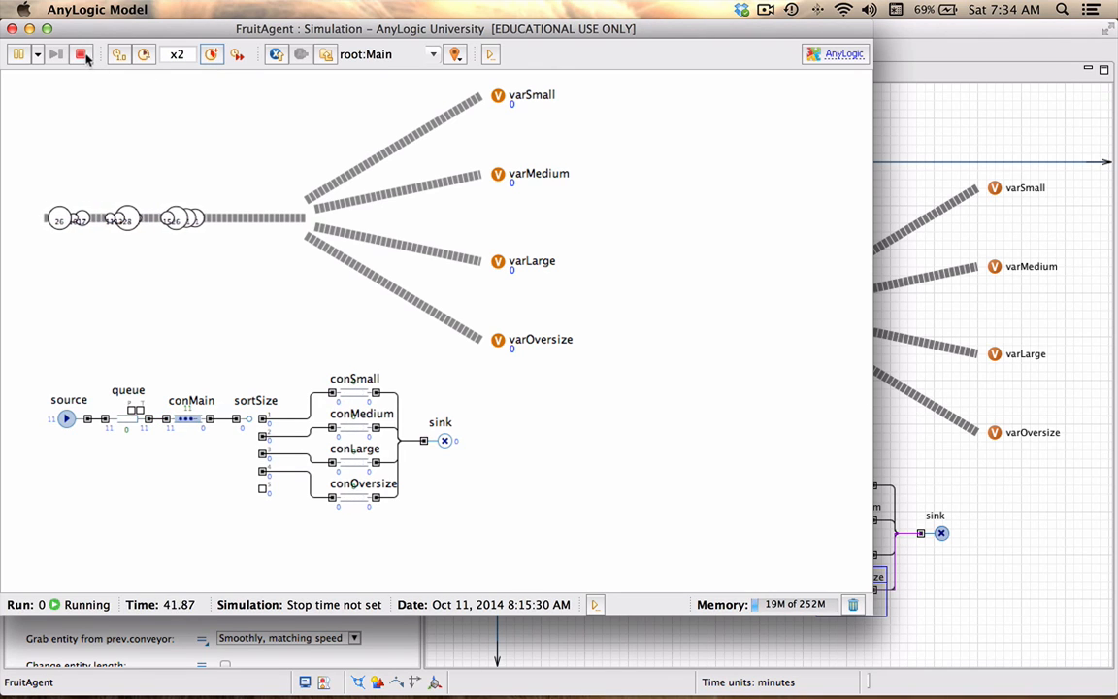
left_click(81, 54)
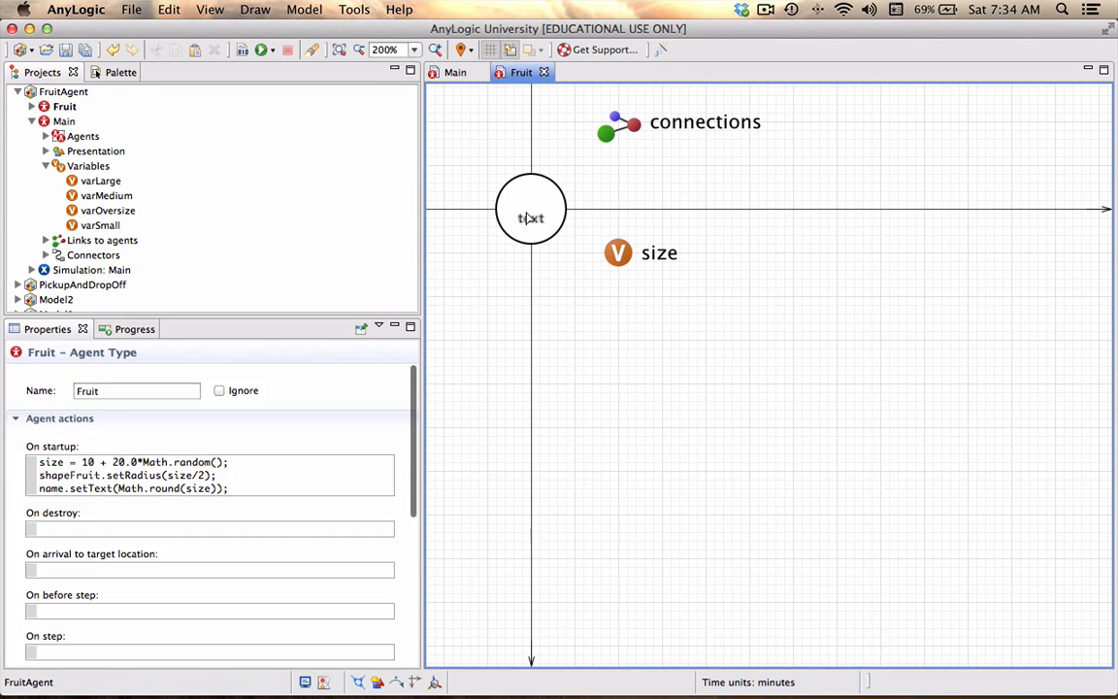
Check the fruit's size label, rerun the simulation and speed it up to x5
left_click(532, 210)
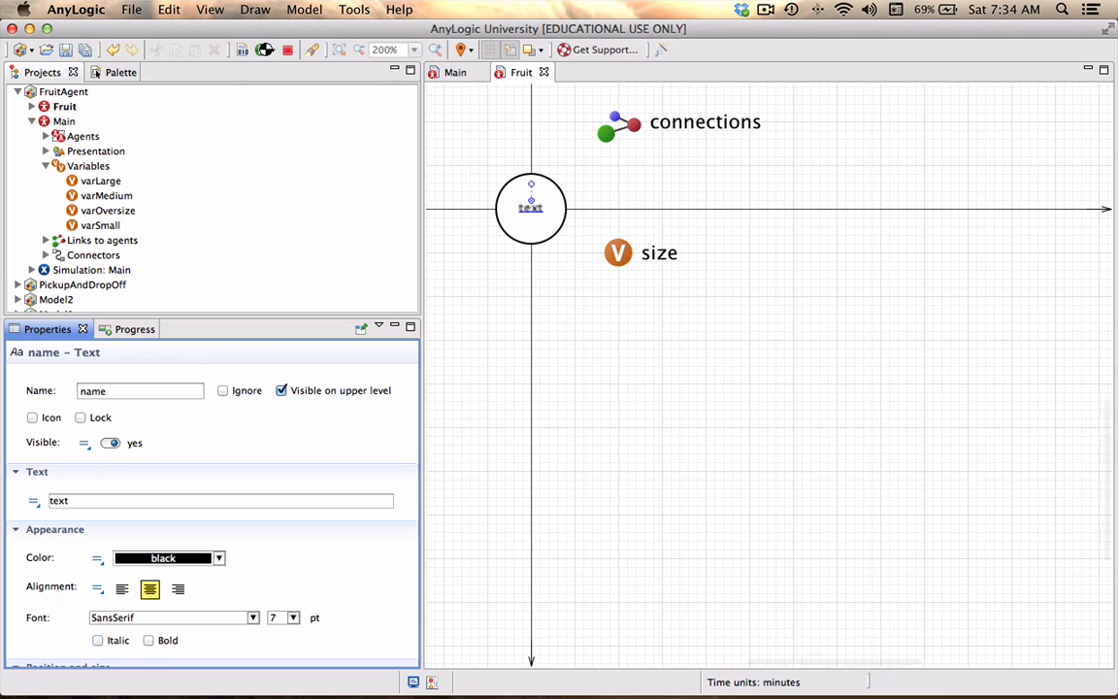
left_click(462, 51)
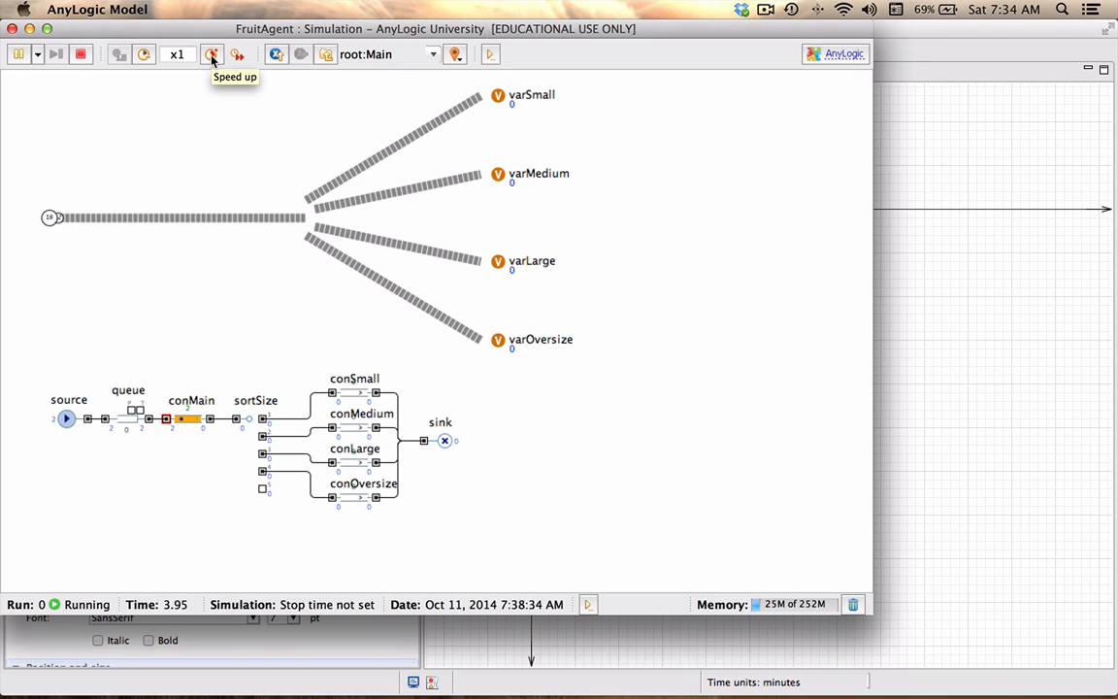
left_click(212, 55)
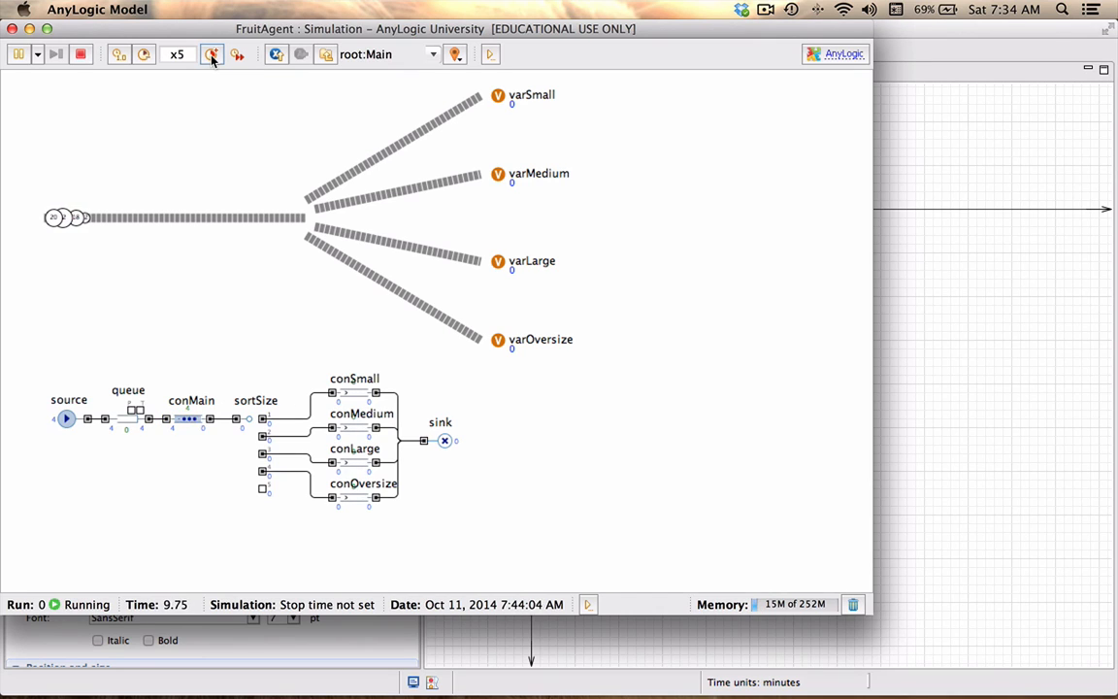